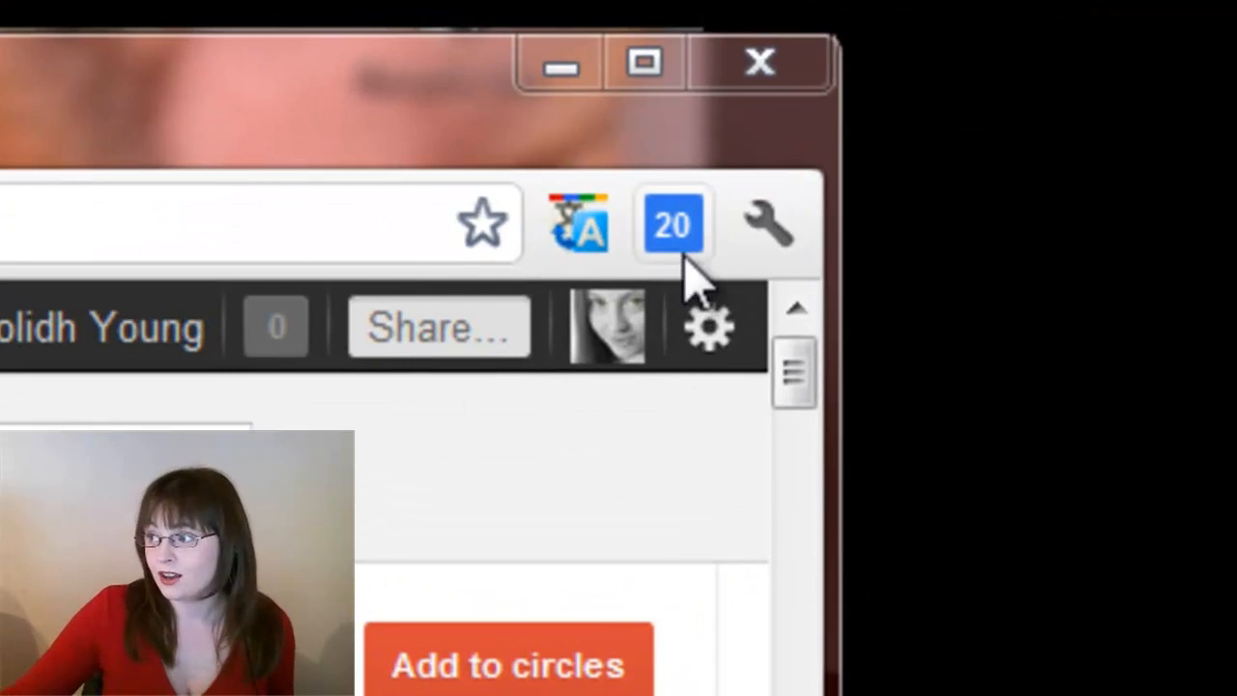
mouse_move(671, 224)
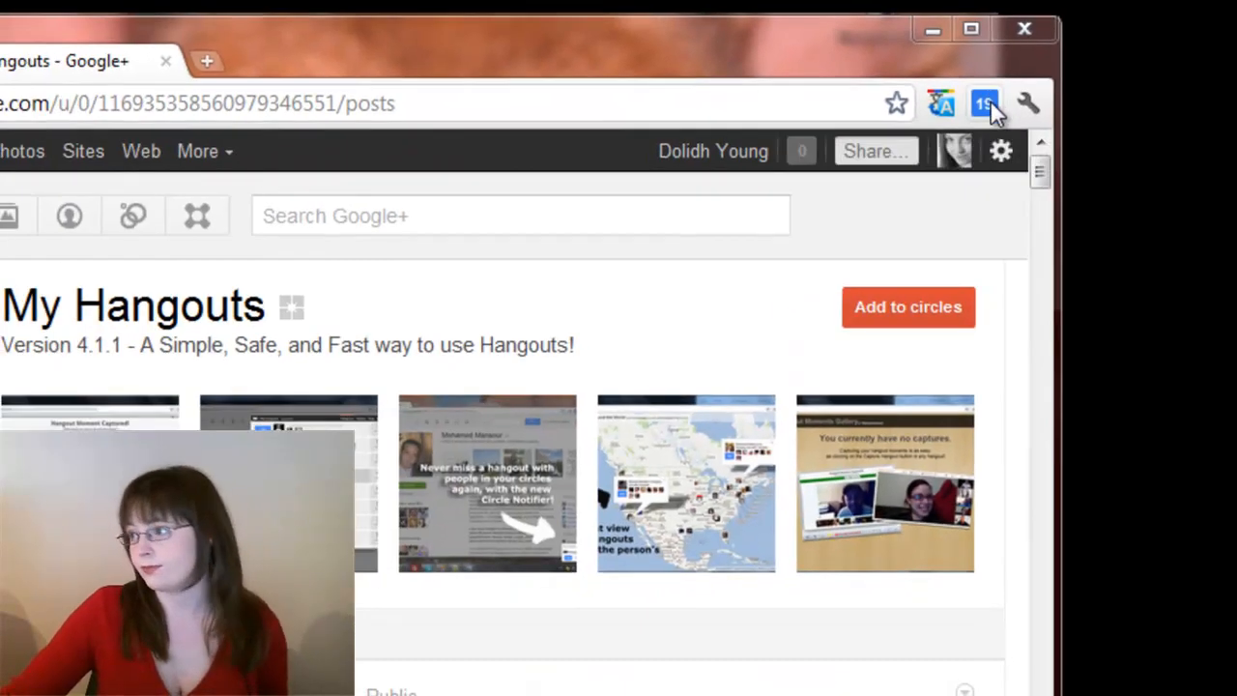
- Open the My Hangouts extension popup from the Chrome toolbar badge
click(984, 103)
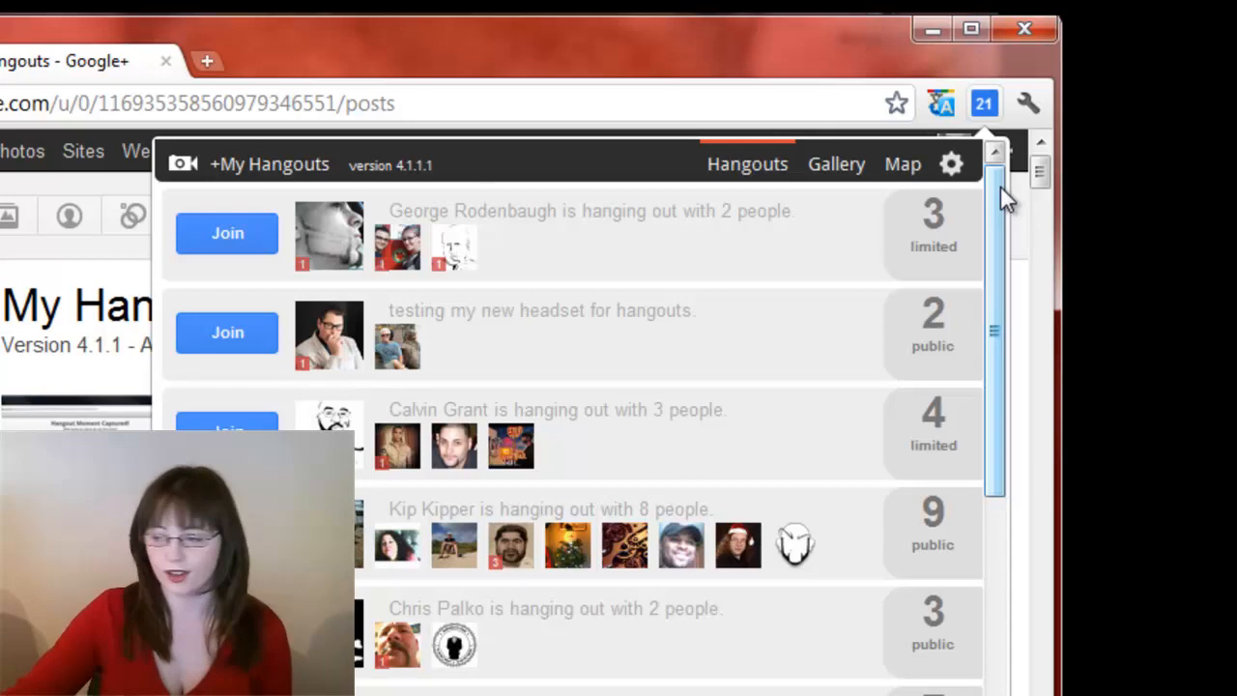
mouse_move(1019, 188)
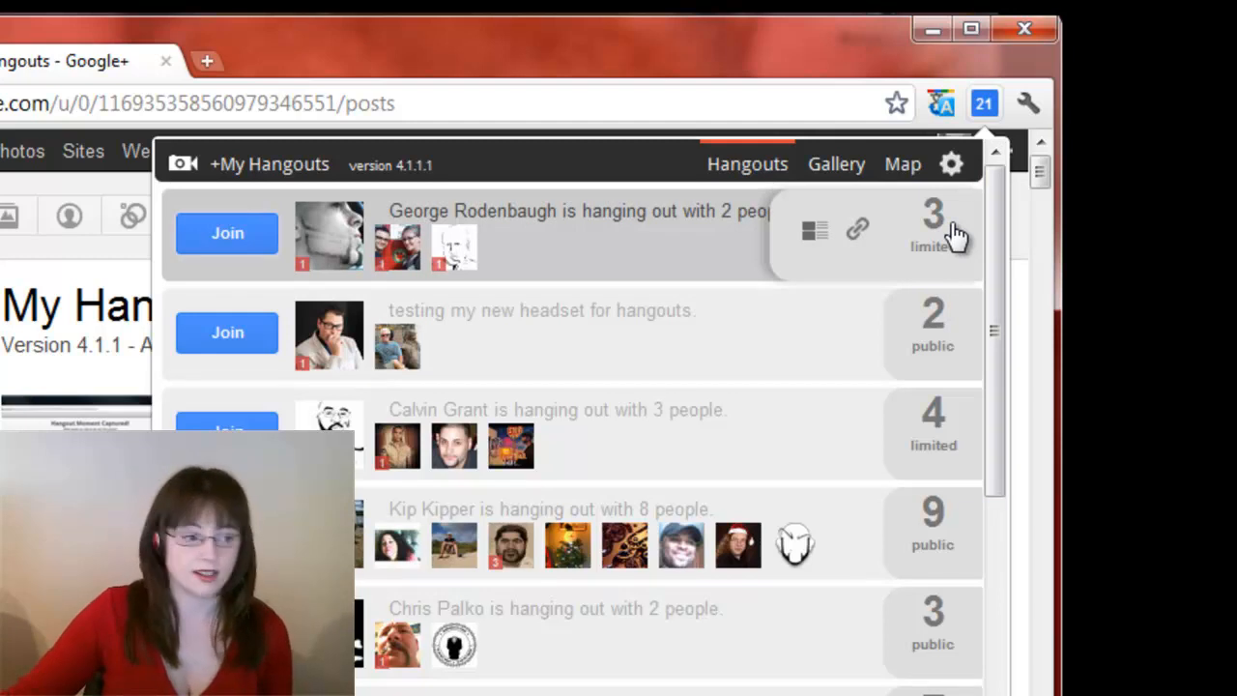
mouse_move(957, 362)
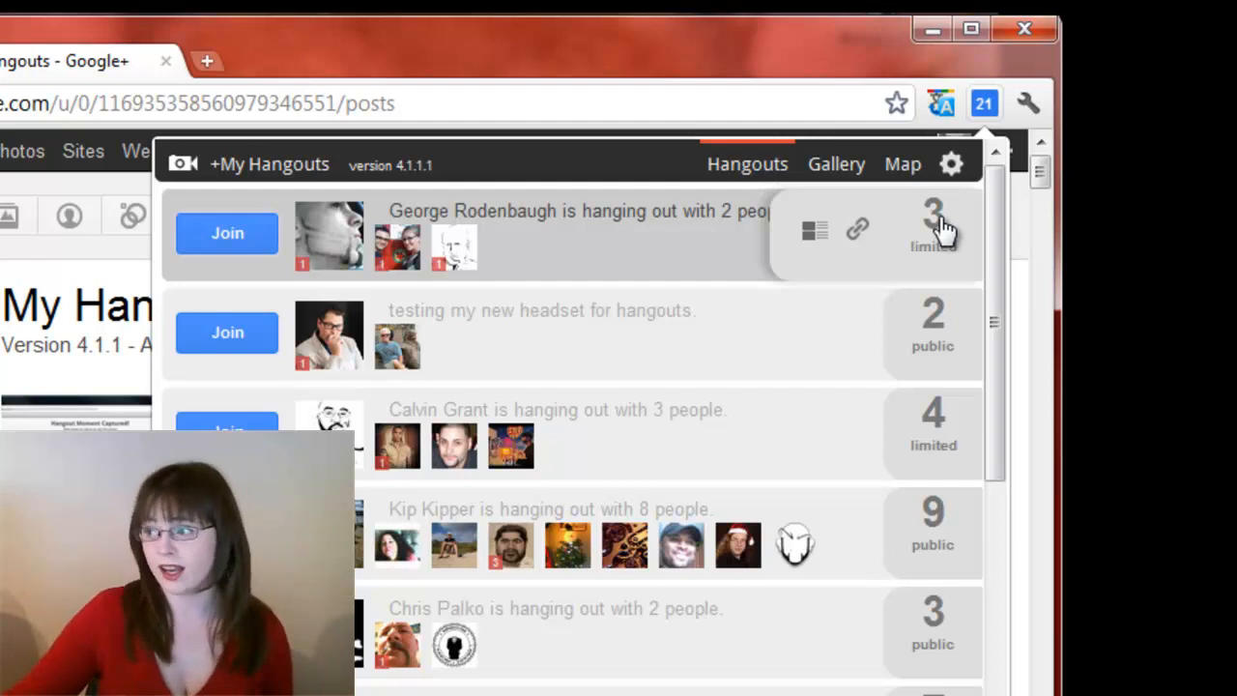
mouse_move(858, 237)
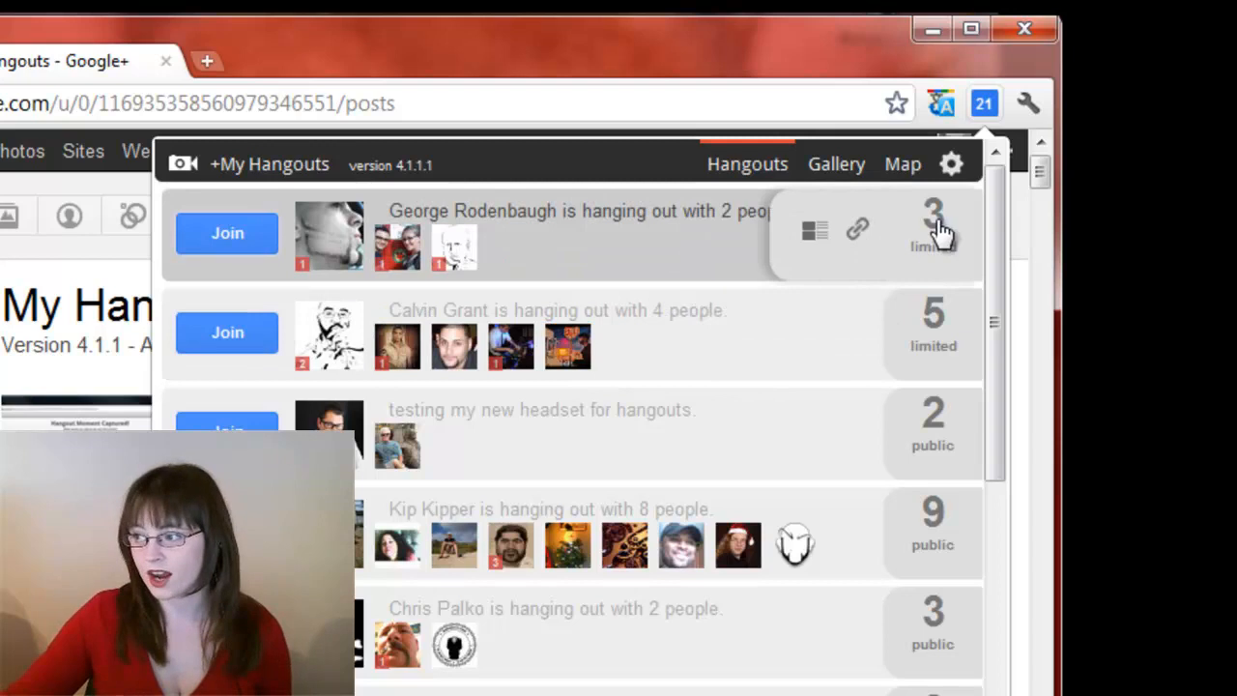
mouse_move(812, 230)
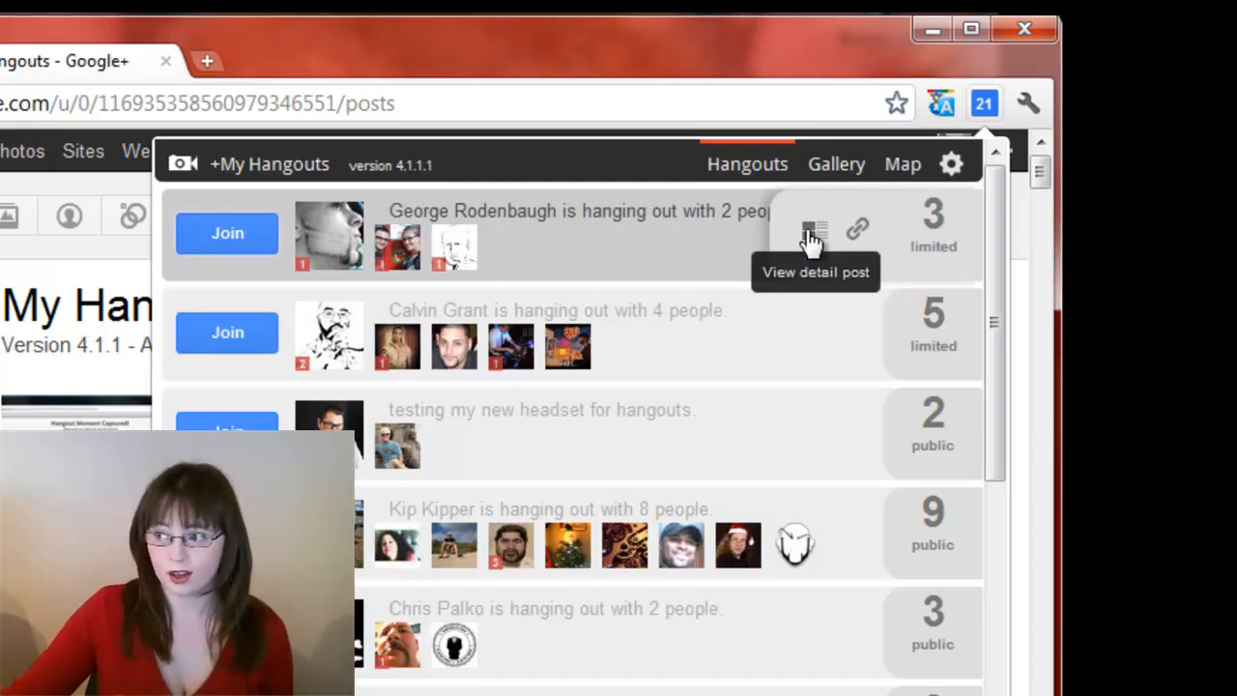
click(812, 229)
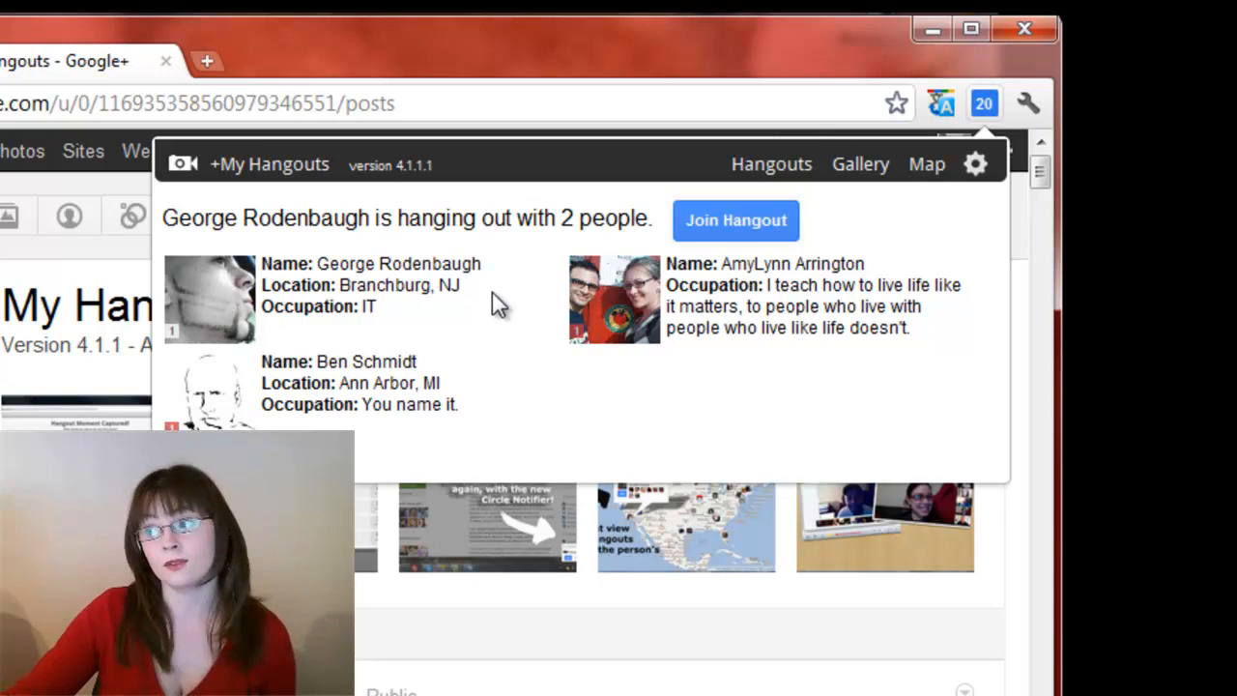
mouse_move(723, 243)
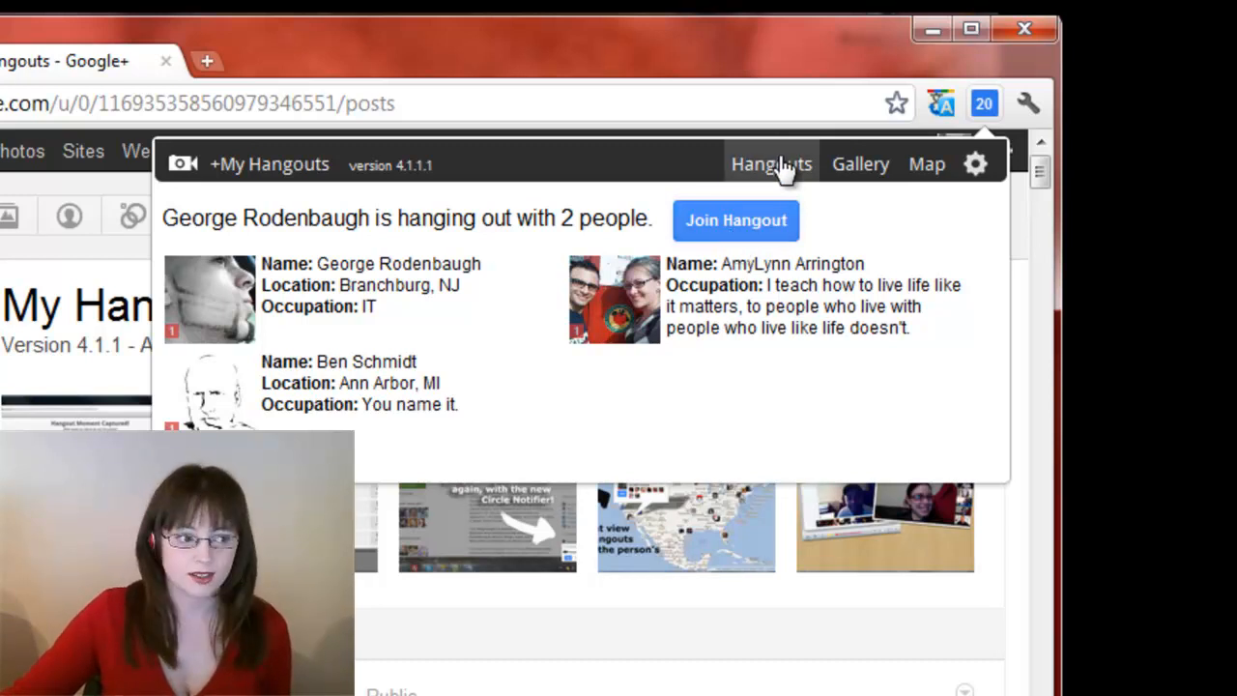
- Go back to the Hangouts list, then switch to the moments Gallery
click(771, 163)
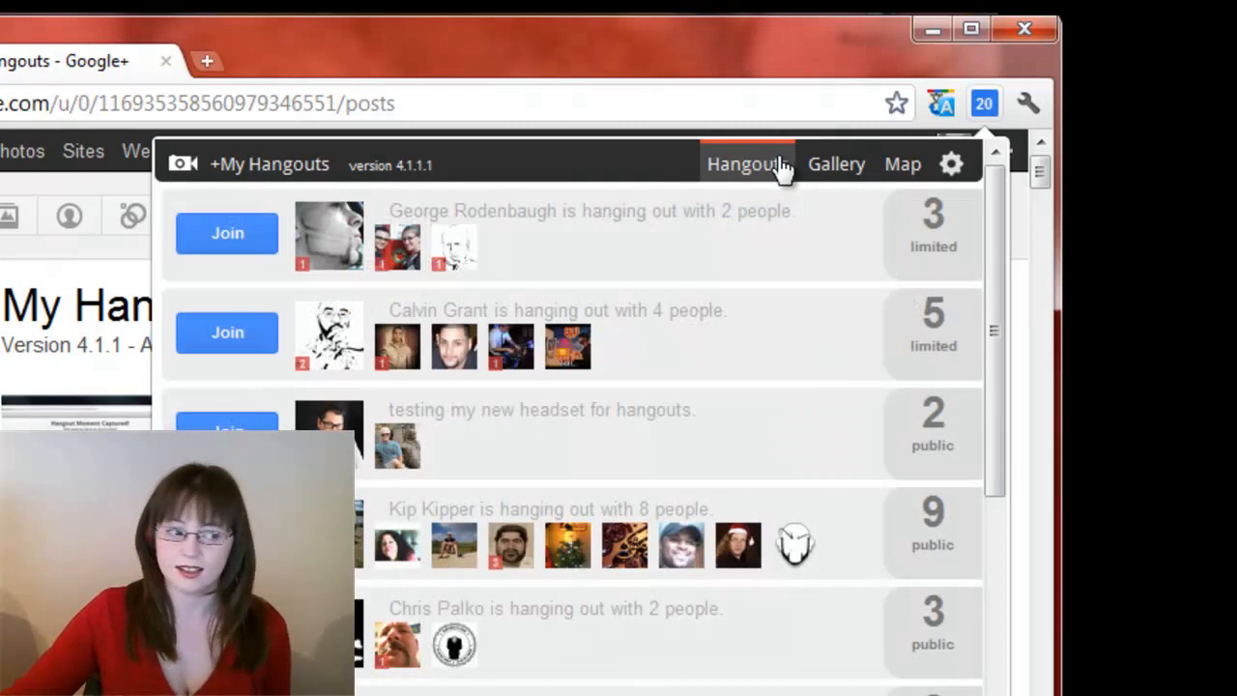
mouse_move(700, 251)
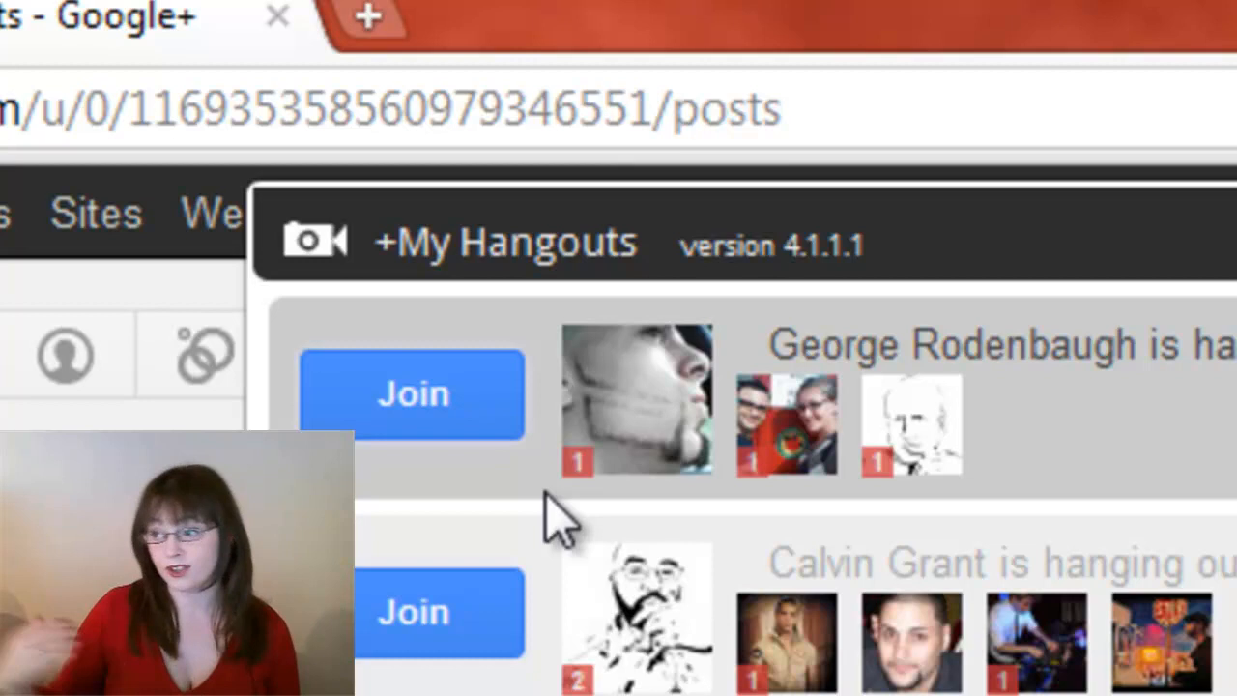
mouse_move(604, 493)
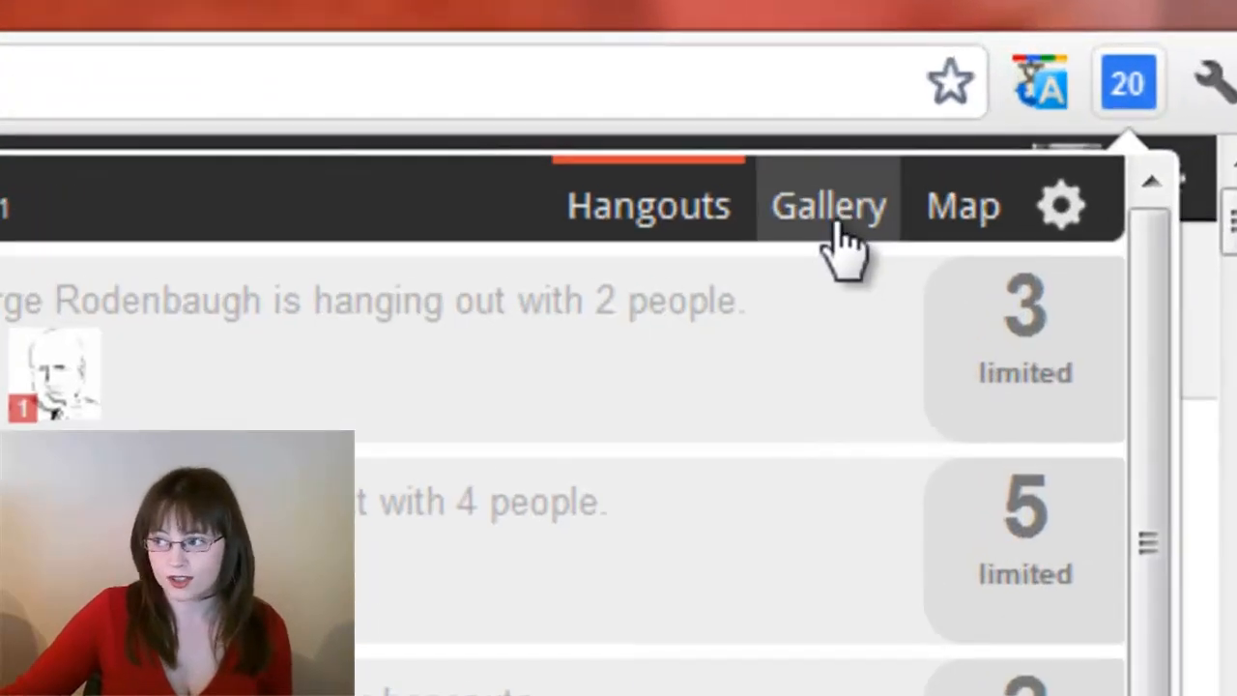
click(827, 205)
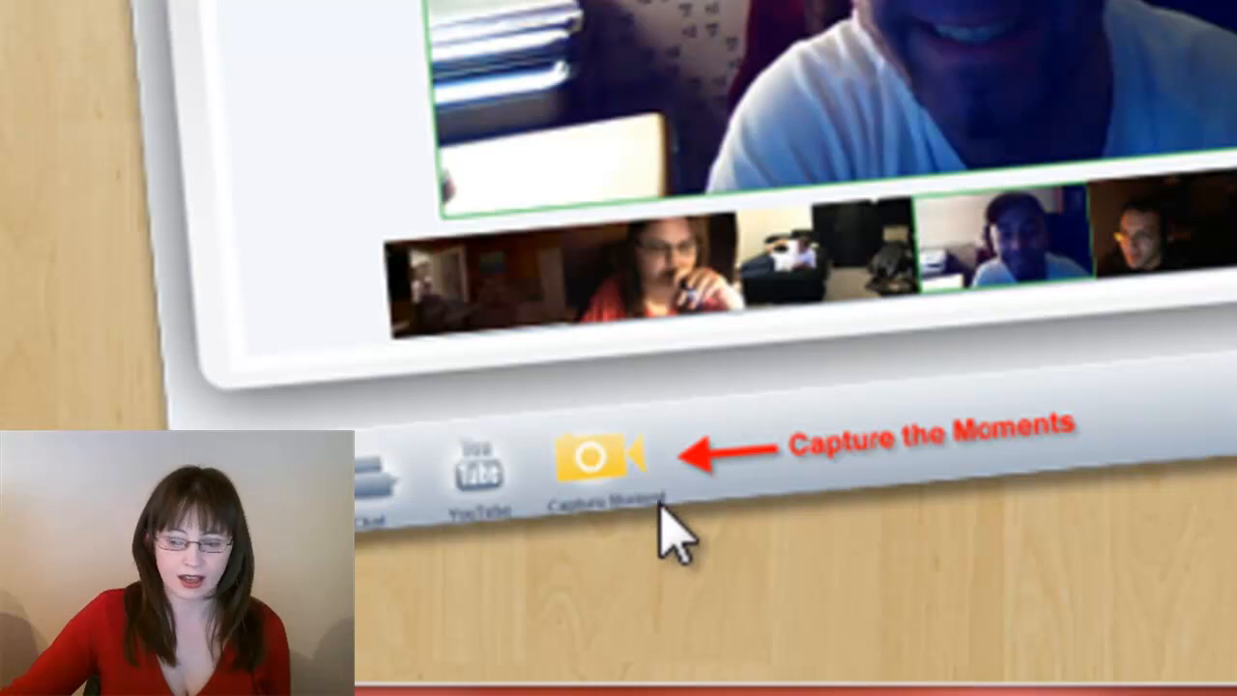
- Join a hangout, capture a snapshot moment, and save it to the gallery
click(599, 459)
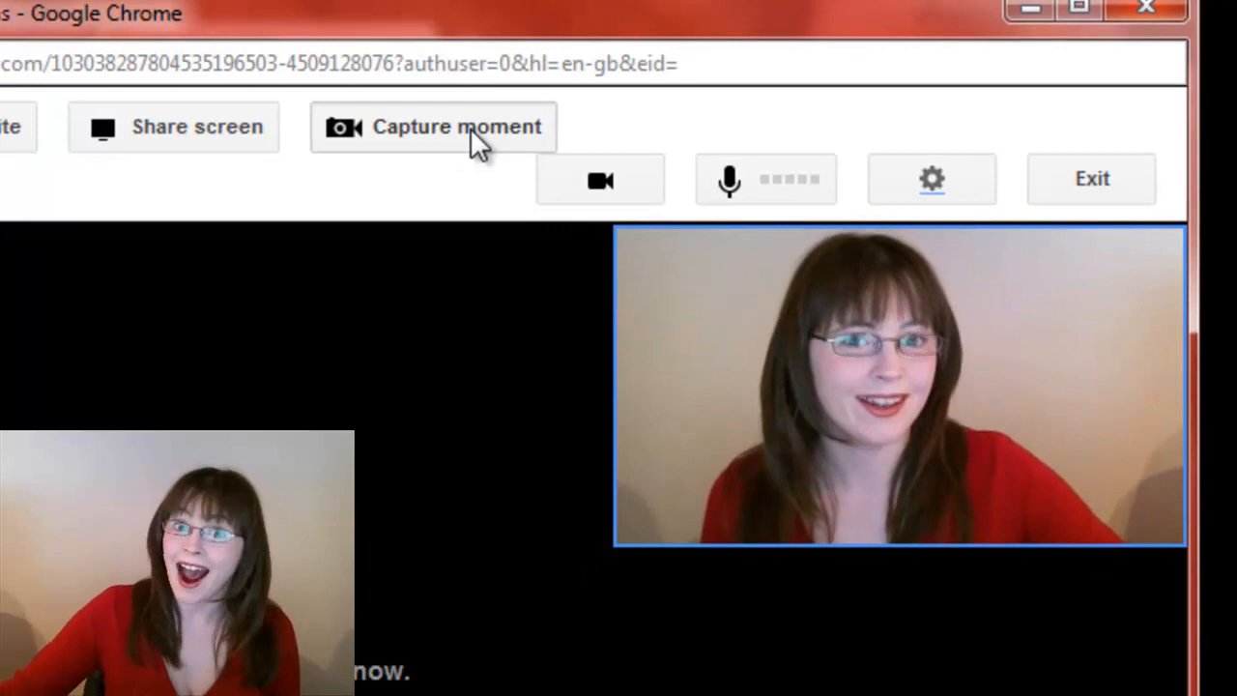
click(433, 127)
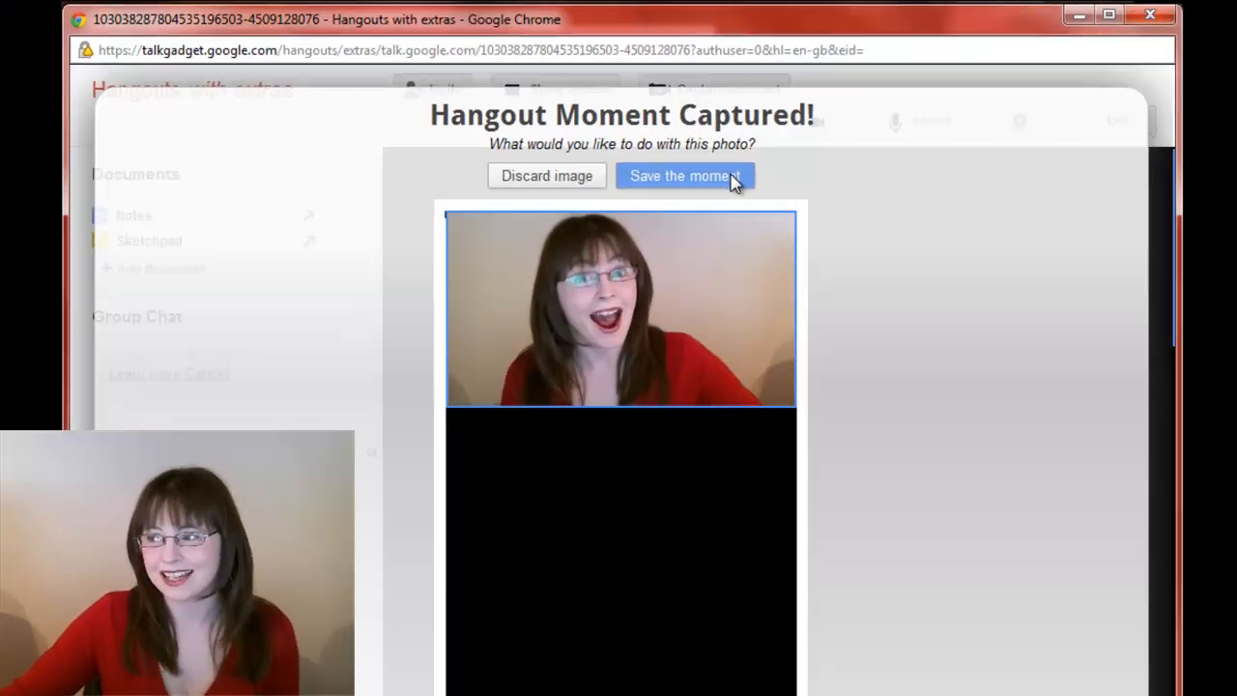
click(684, 175)
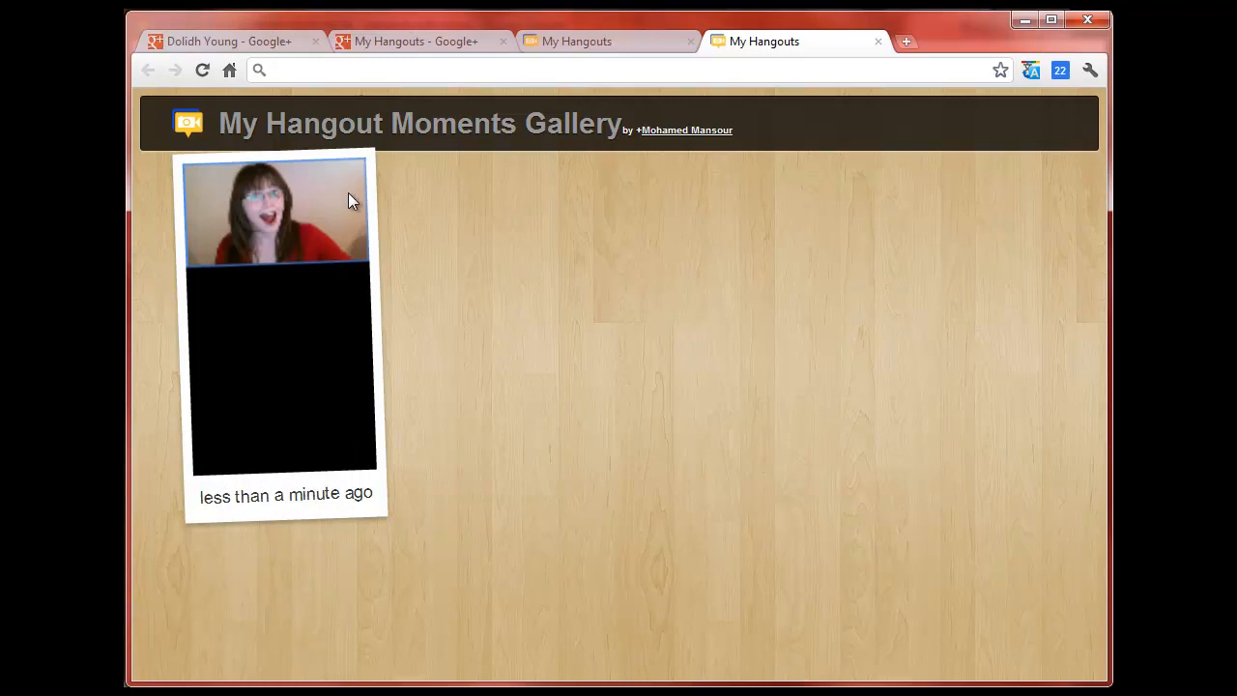
mouse_move(164, 498)
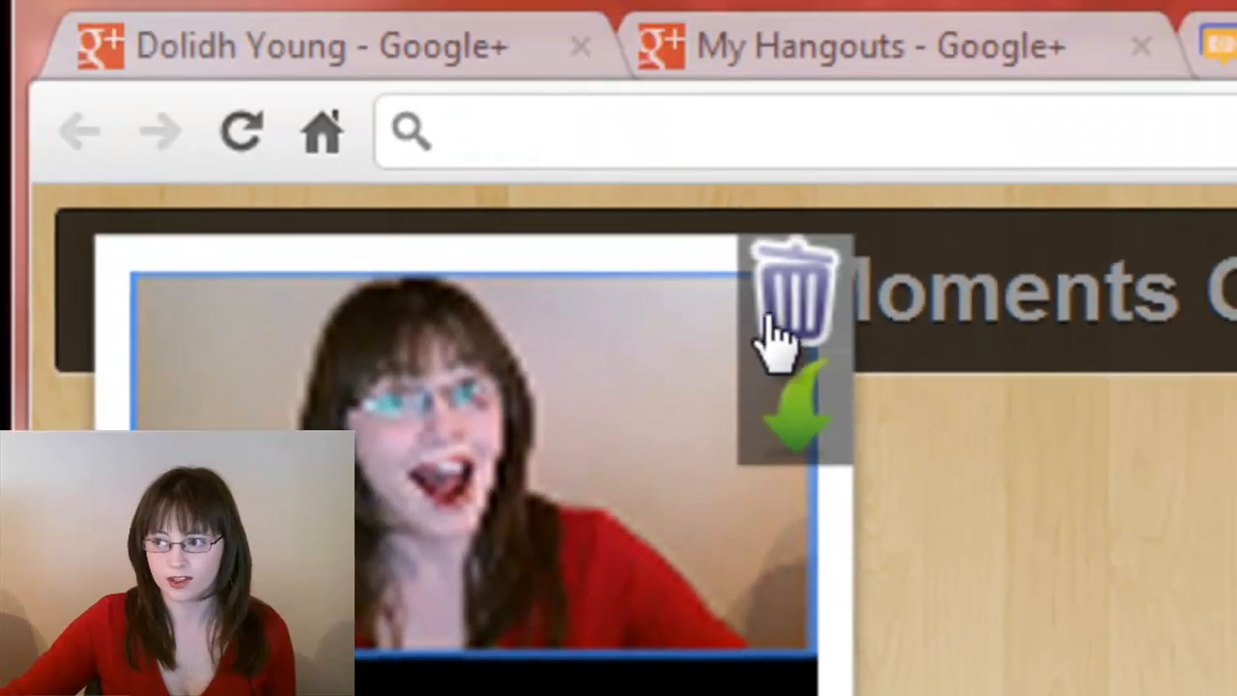
mouse_move(807, 445)
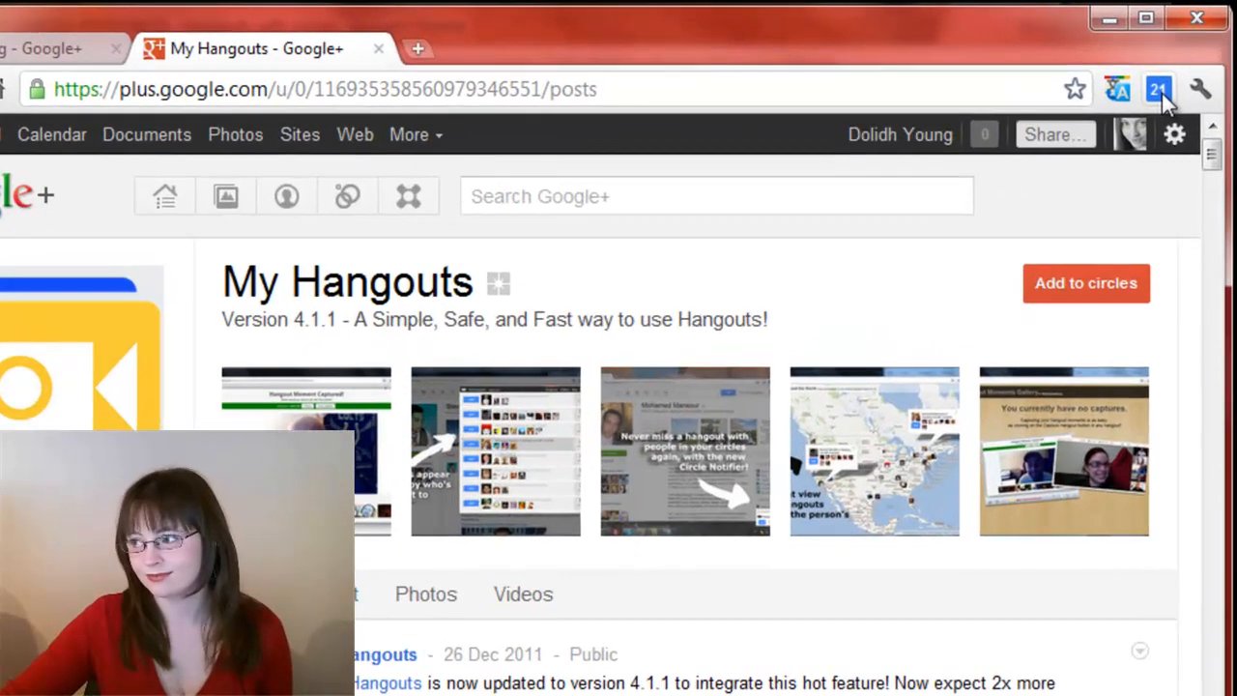
- Show the Hangouts Around the World map and pan it to North America
click(1158, 89)
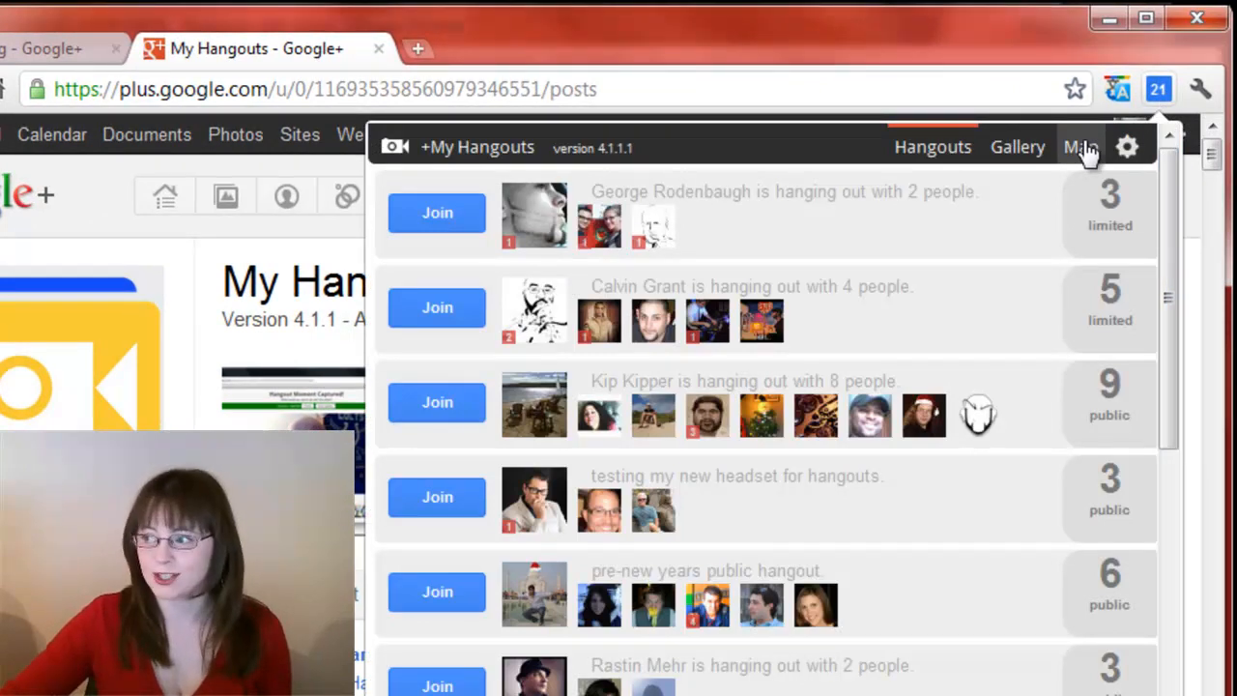
click(1101, 147)
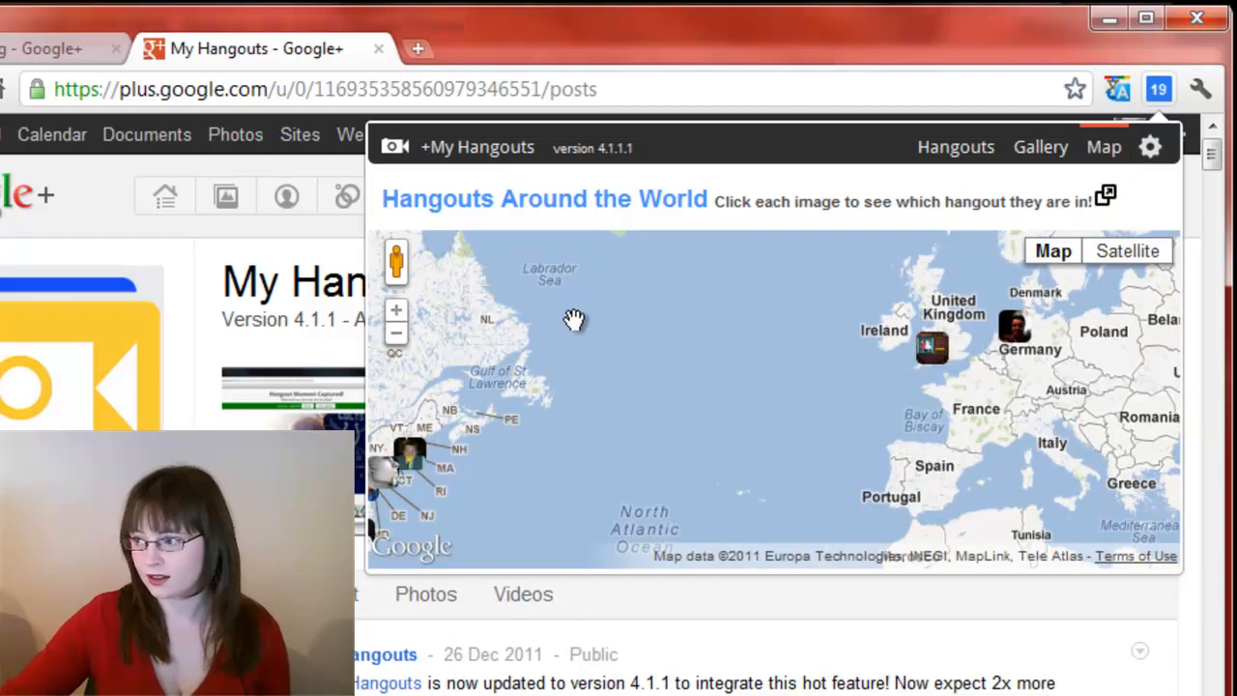
drag(575, 319, 1000, 267)
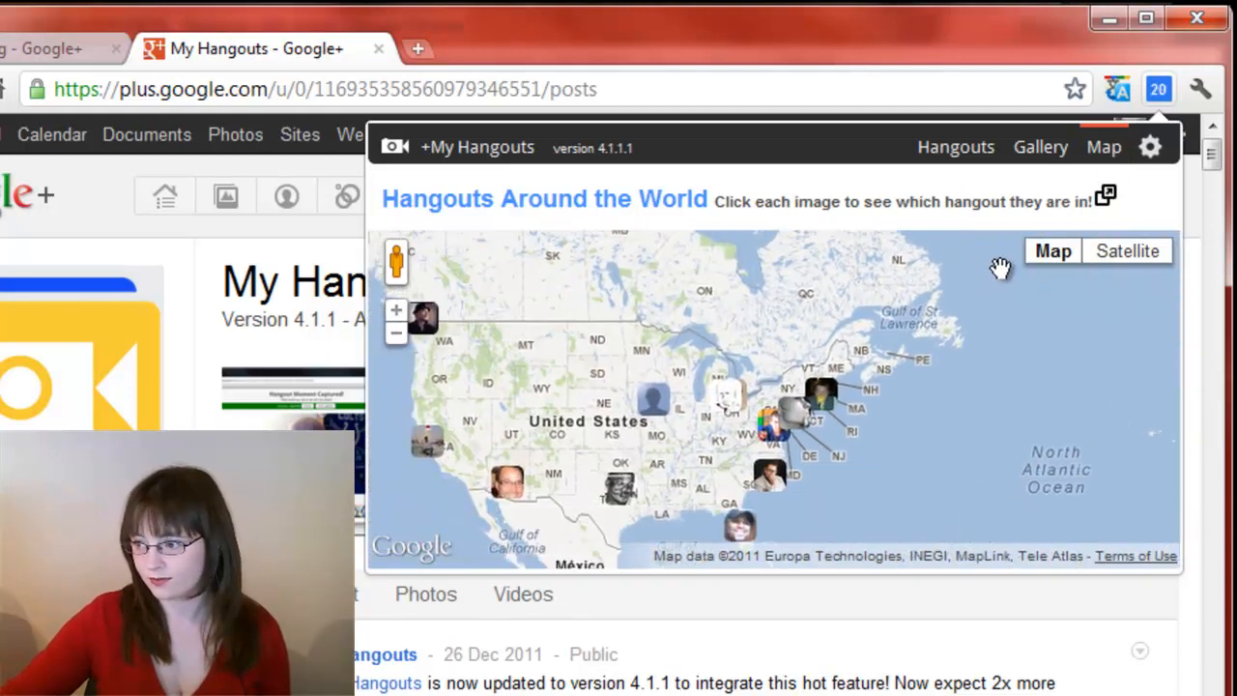
mouse_move(992, 295)
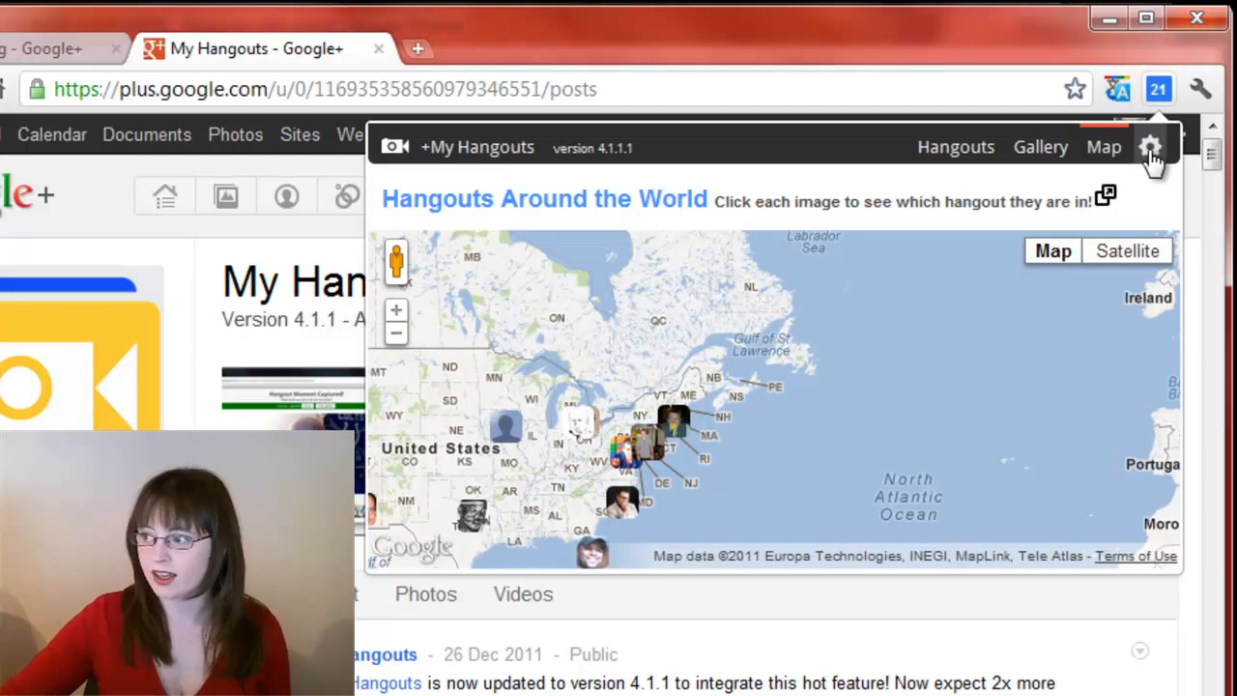
- In settings, enable circle-member hangout notifications for the Power Plus Peeps circle
click(1150, 147)
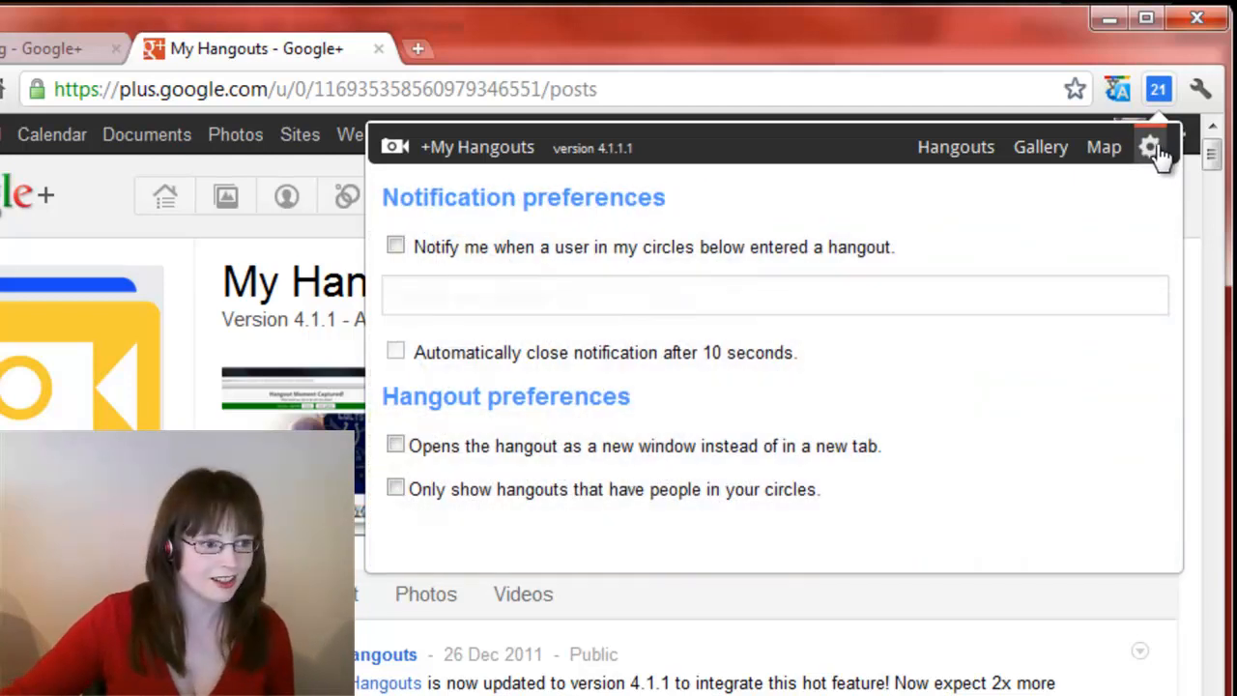
mouse_move(870, 337)
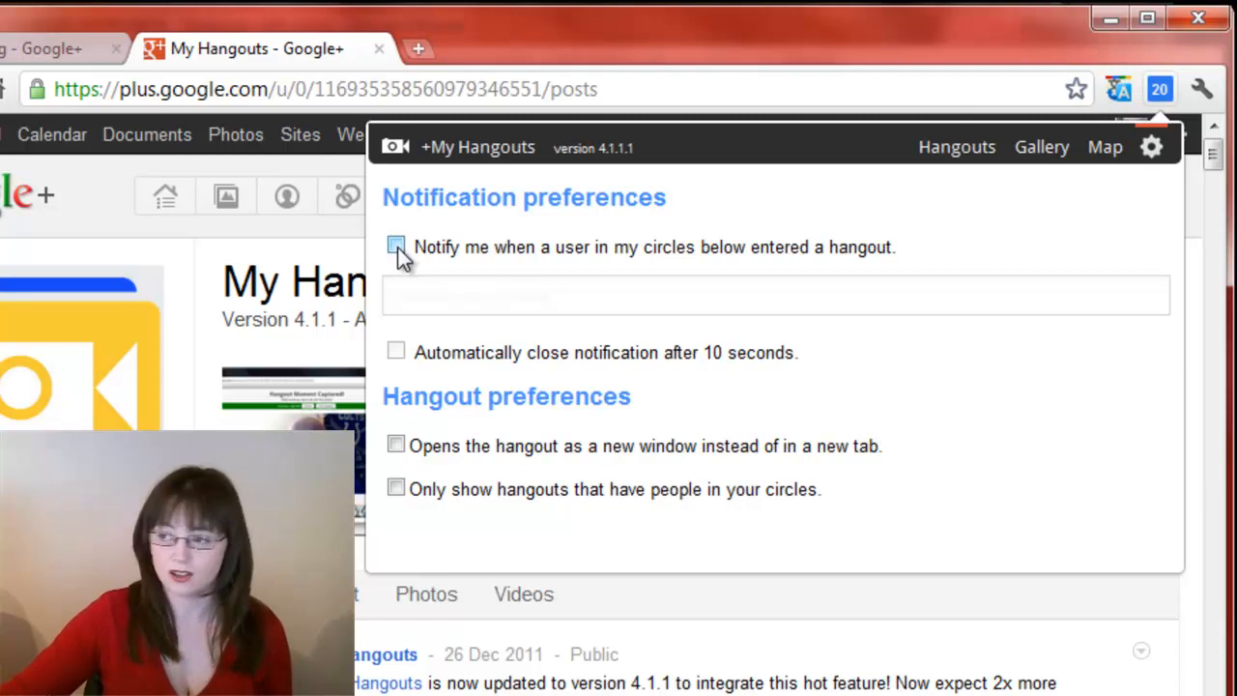
click(395, 245)
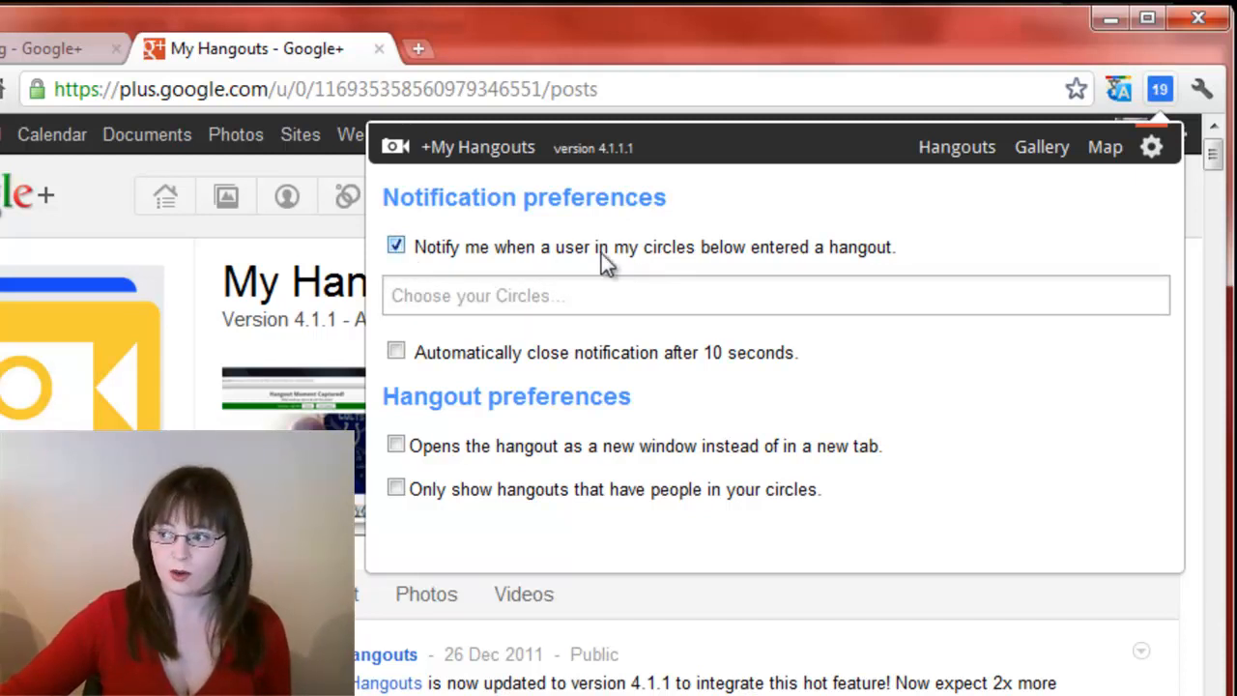
mouse_move(863, 260)
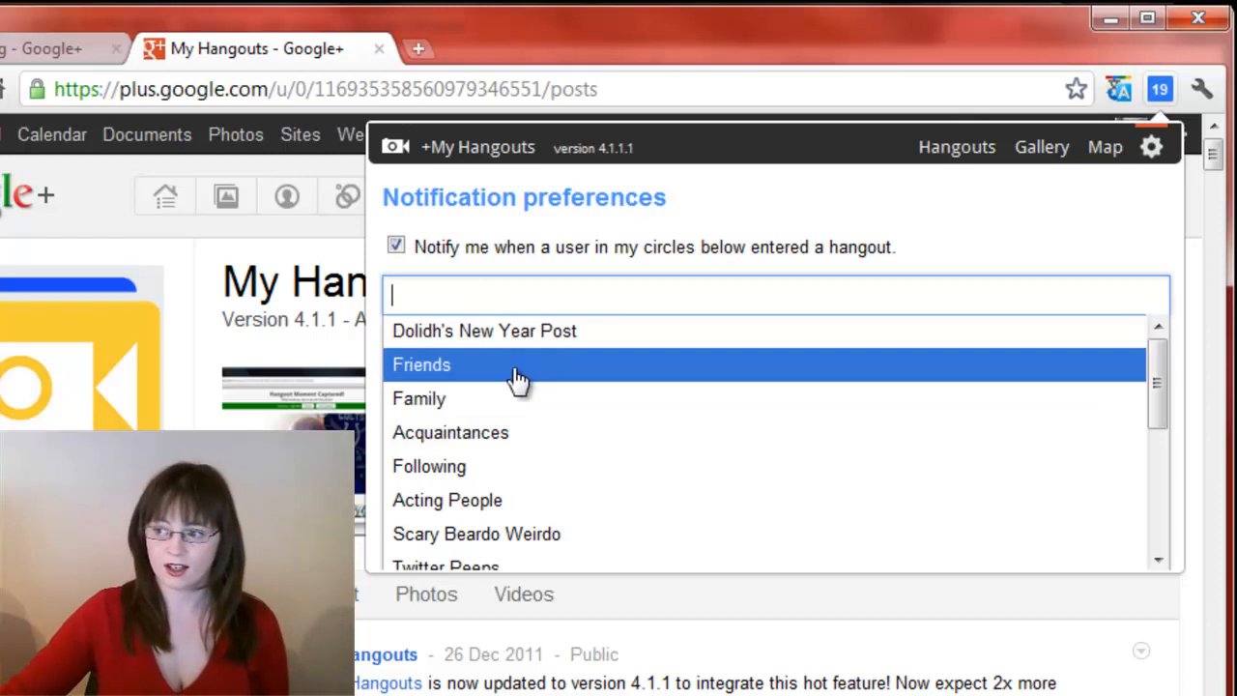
scroll(down, 3)
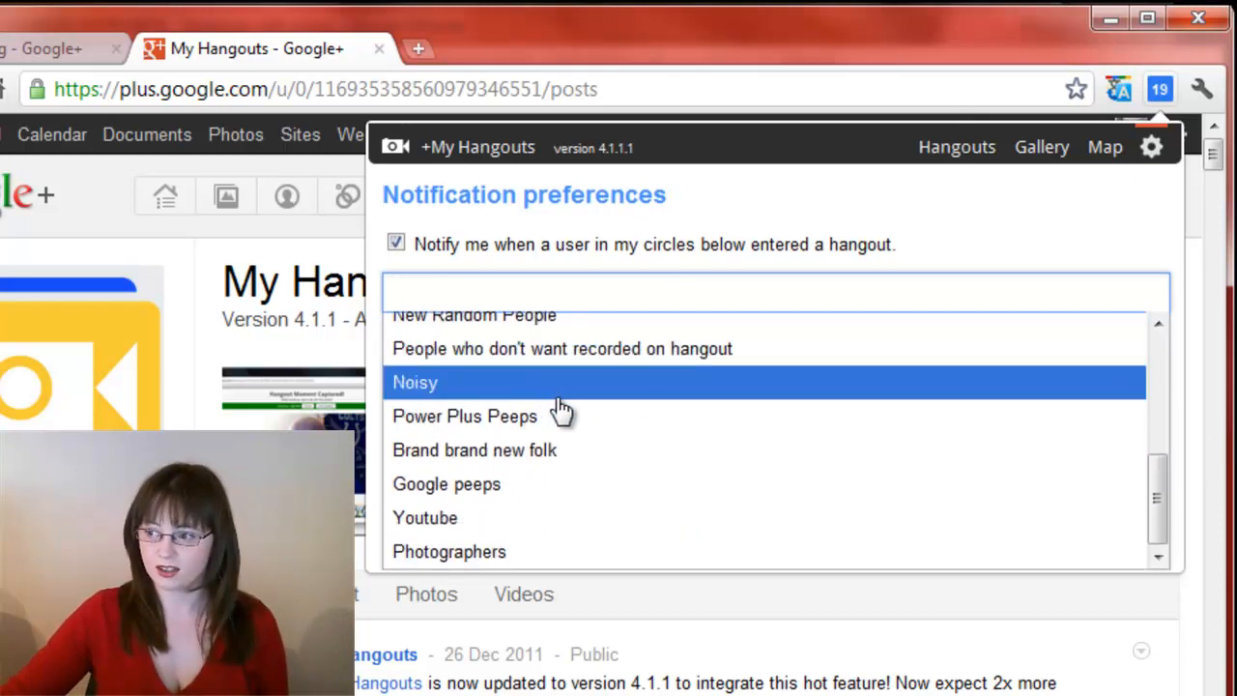
click(465, 415)
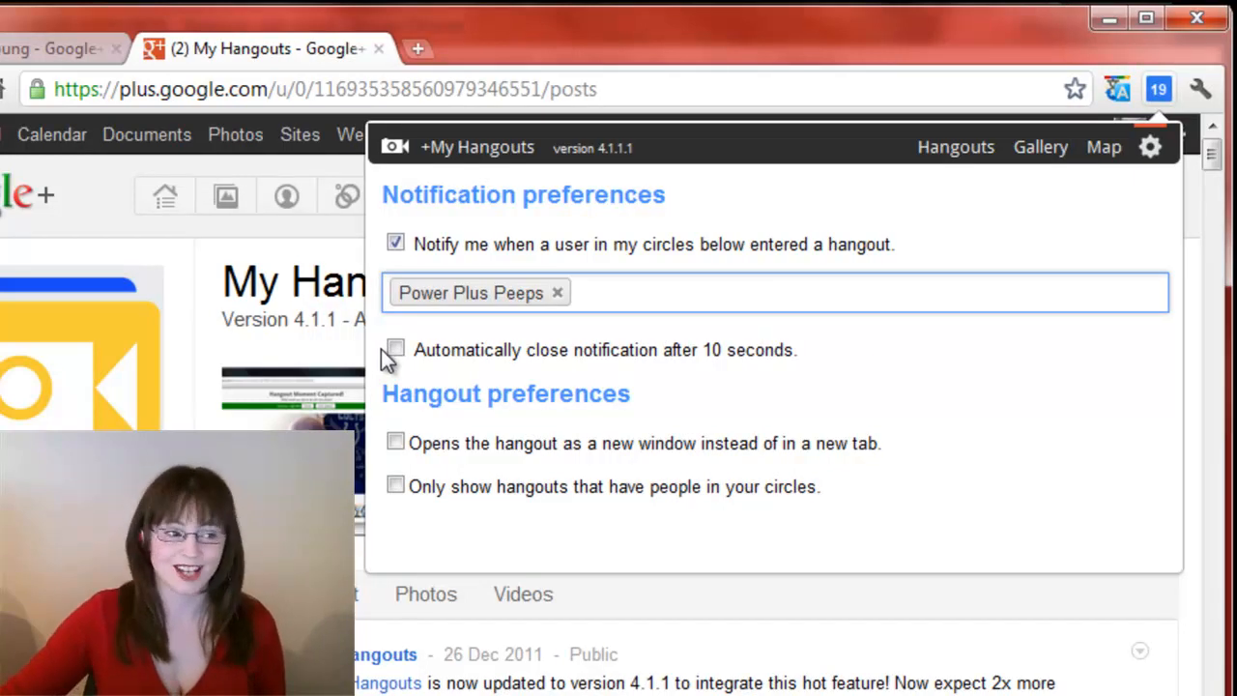
- Enable auto-closing notifications after 10 seconds and opening hangouts in a new window
click(395, 348)
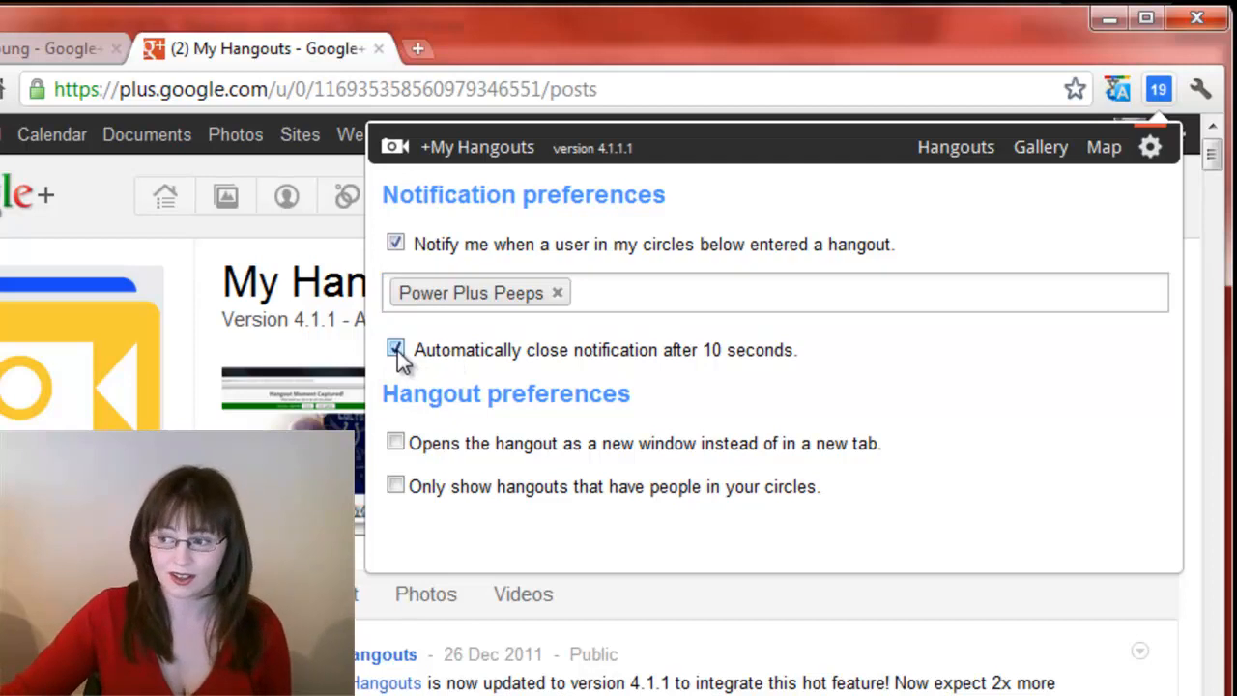
mouse_move(454, 356)
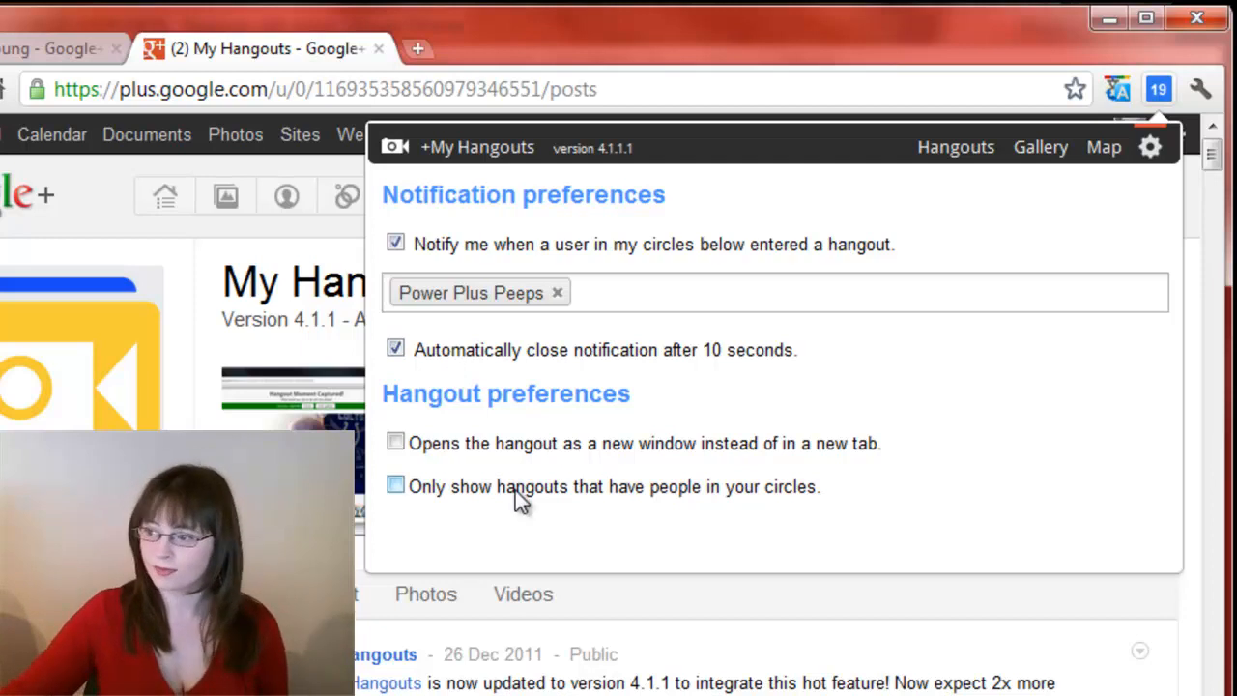
click(395, 486)
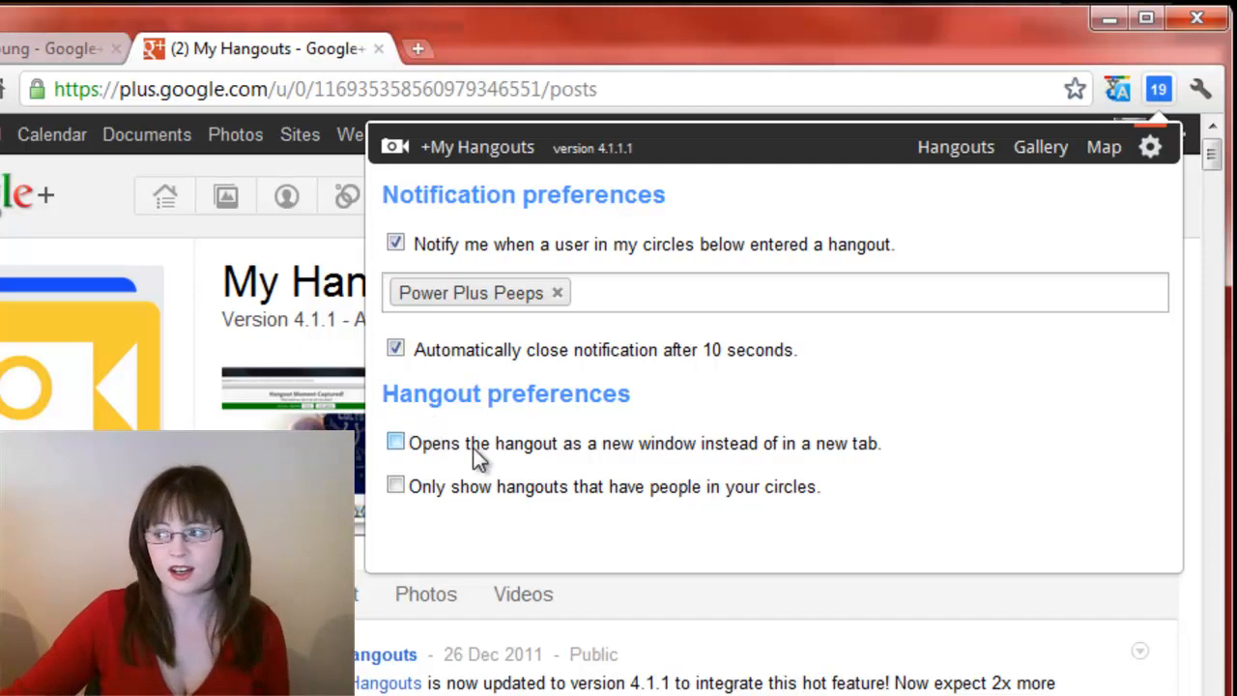
mouse_move(503, 460)
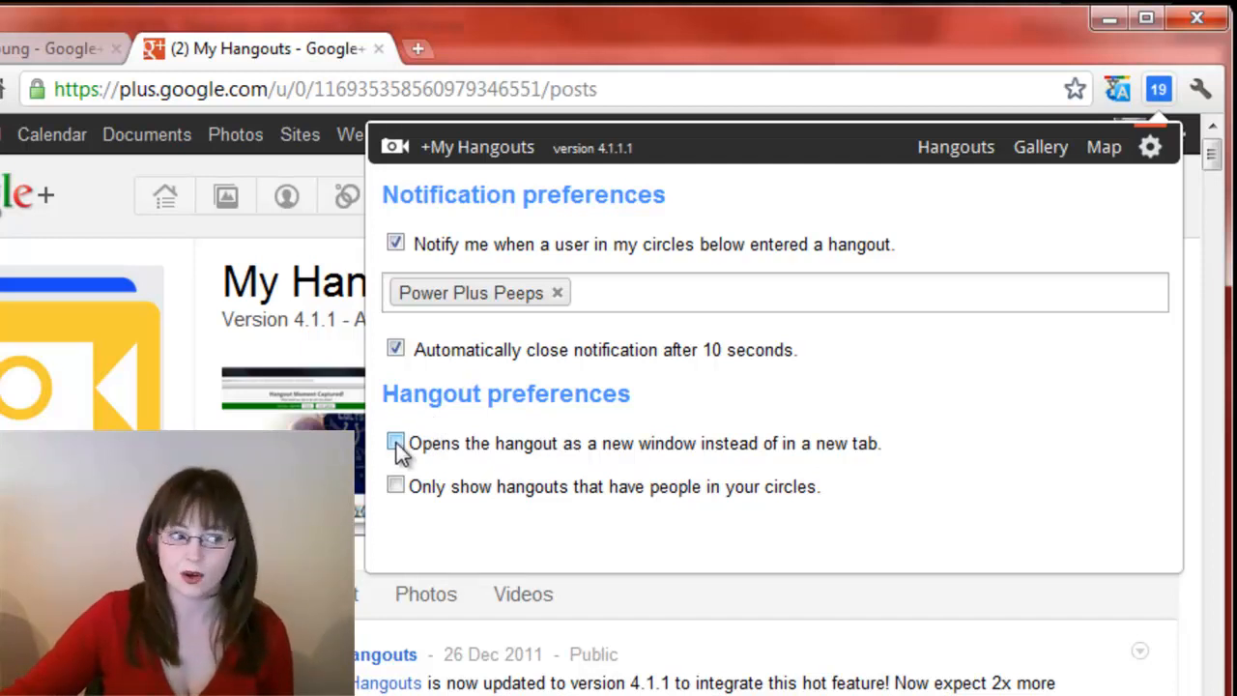
click(395, 442)
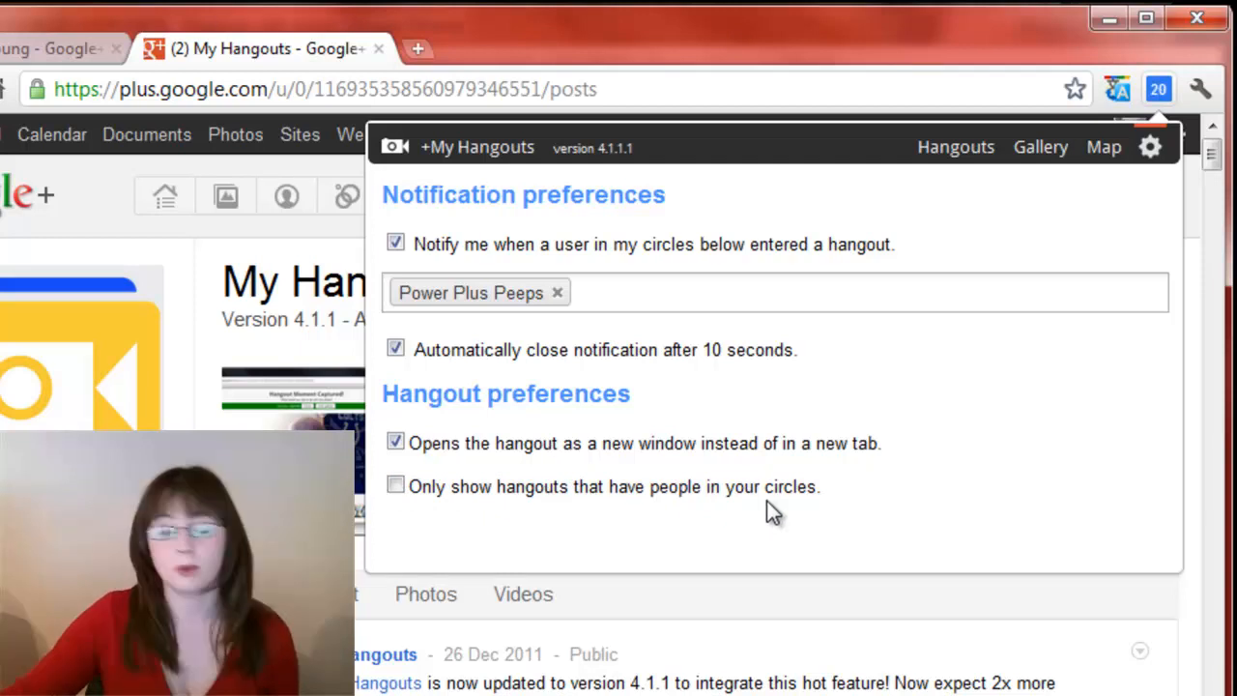
mouse_move(834, 520)
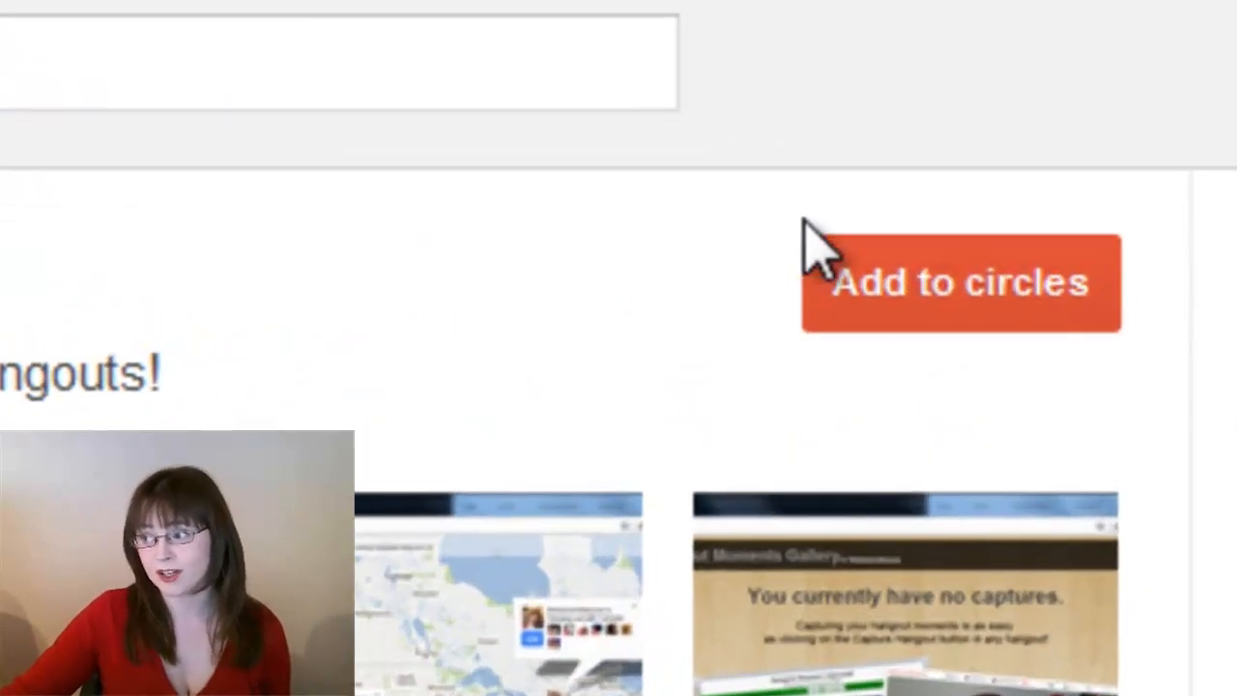
- Add the My Hangouts Google+ page to the Following circle
click(960, 283)
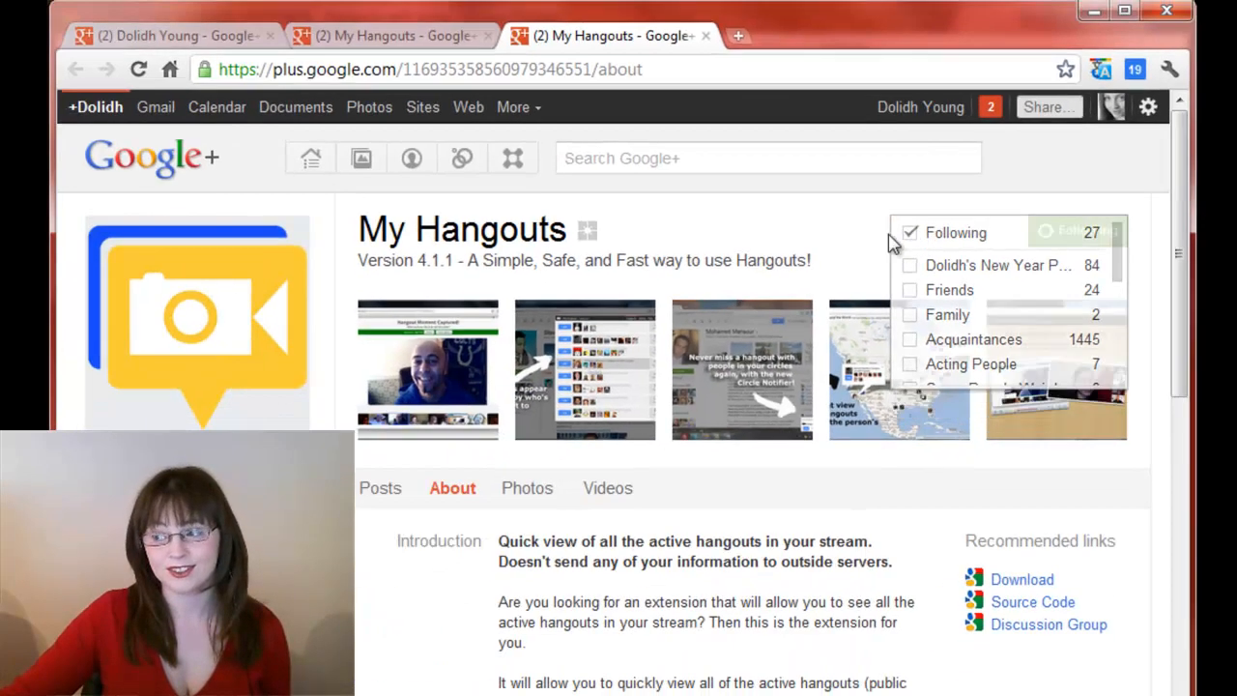
- Close the circles menu, scroll the About info, and search Google+ for 'My Hangouts'
click(380, 488)
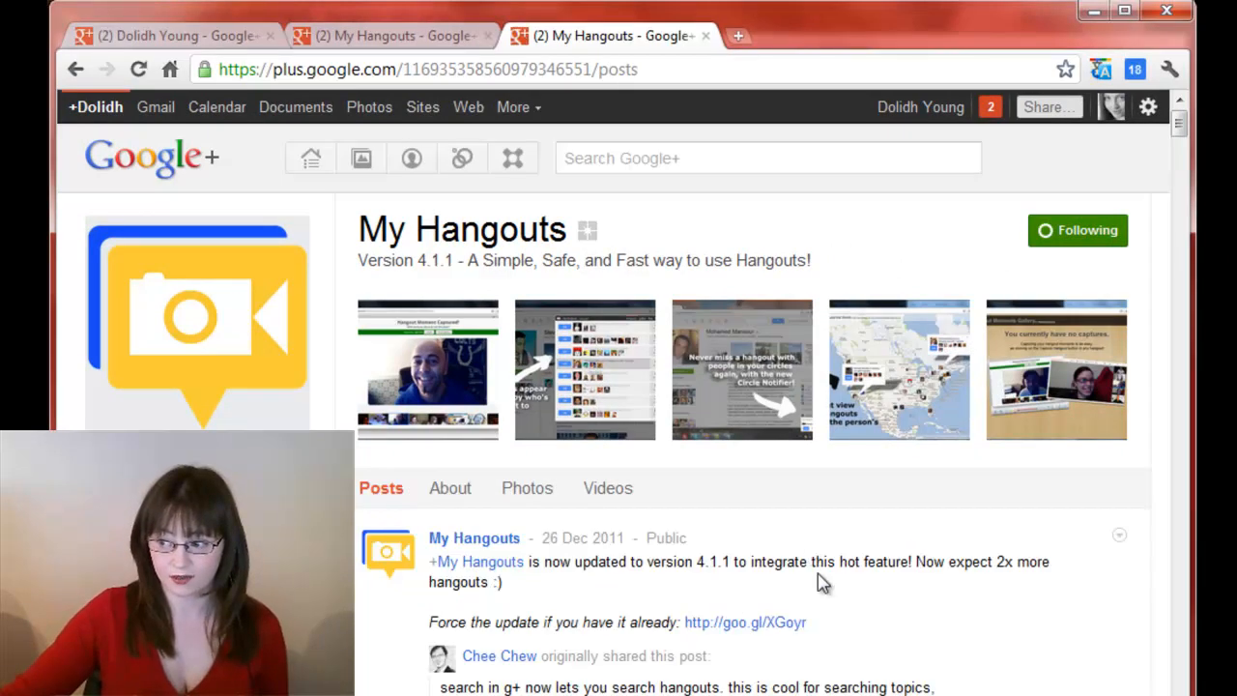
scroll(down, 3)
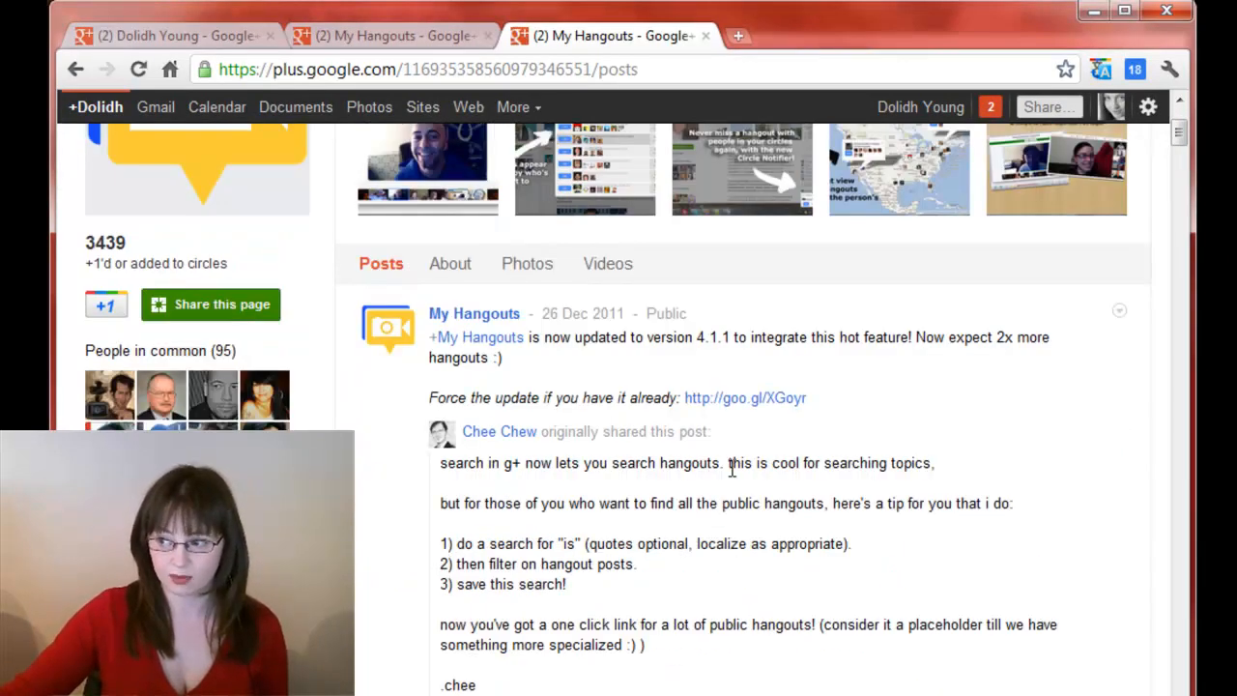
scroll(down, 3)
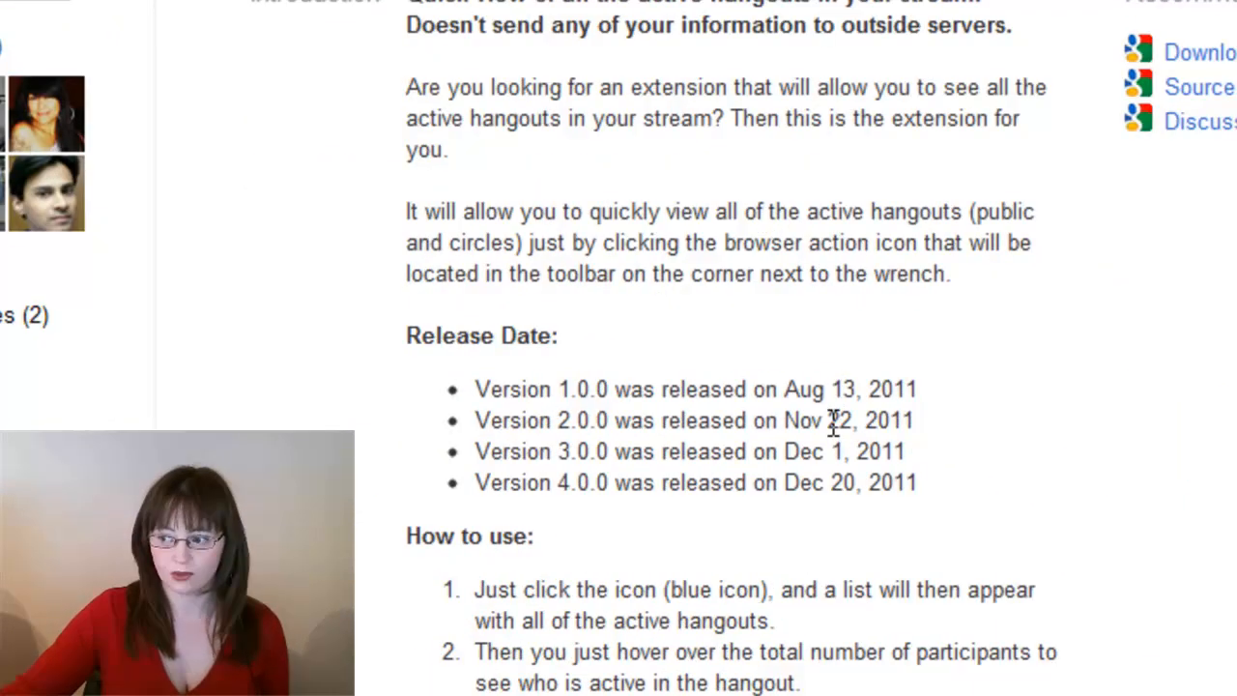
scroll(down, 3)
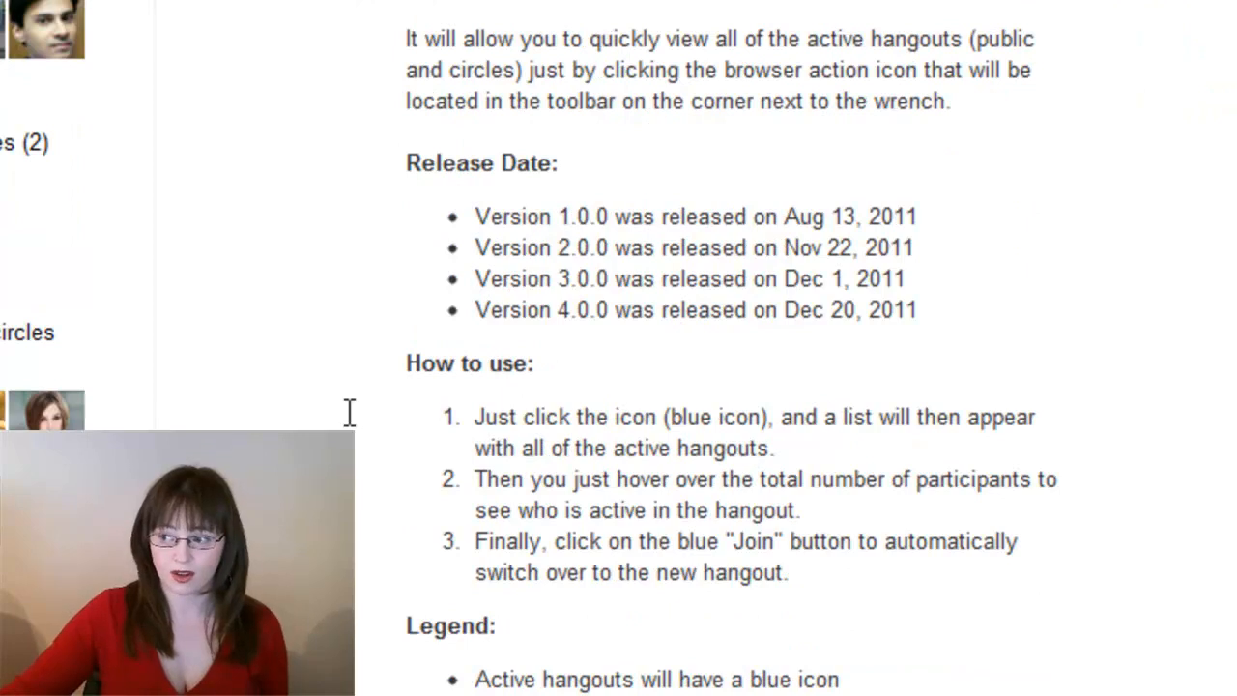
scroll(down, 3)
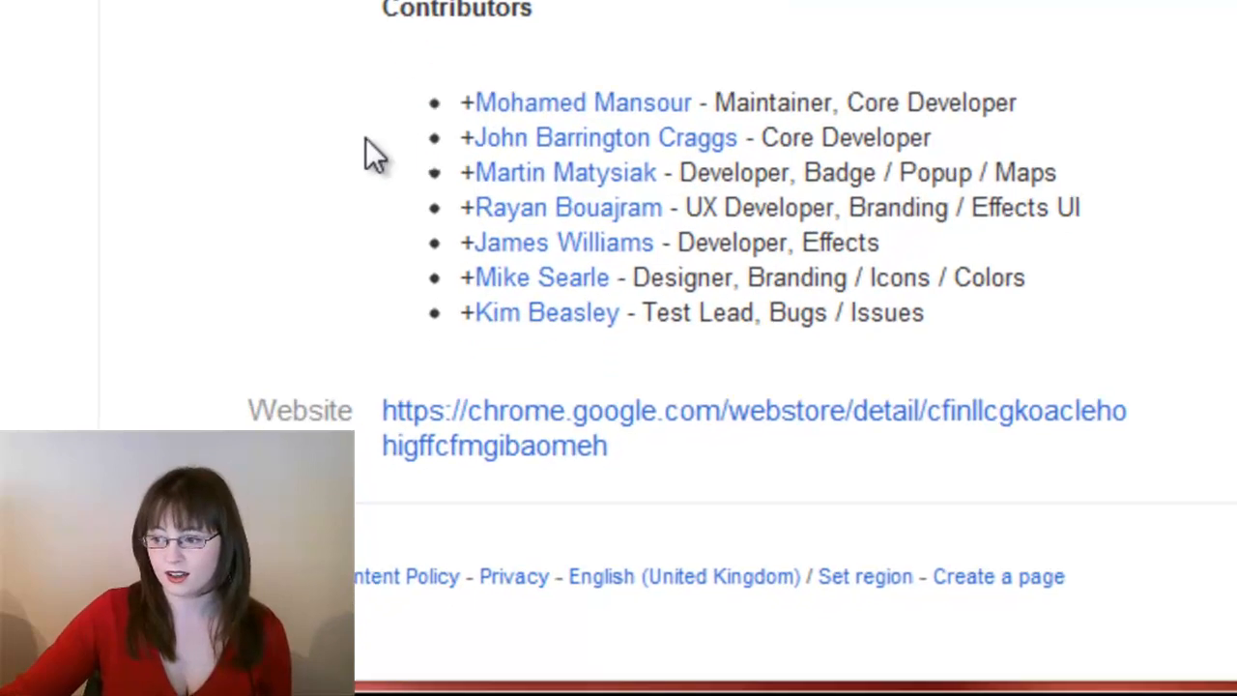
scroll(down, 3)
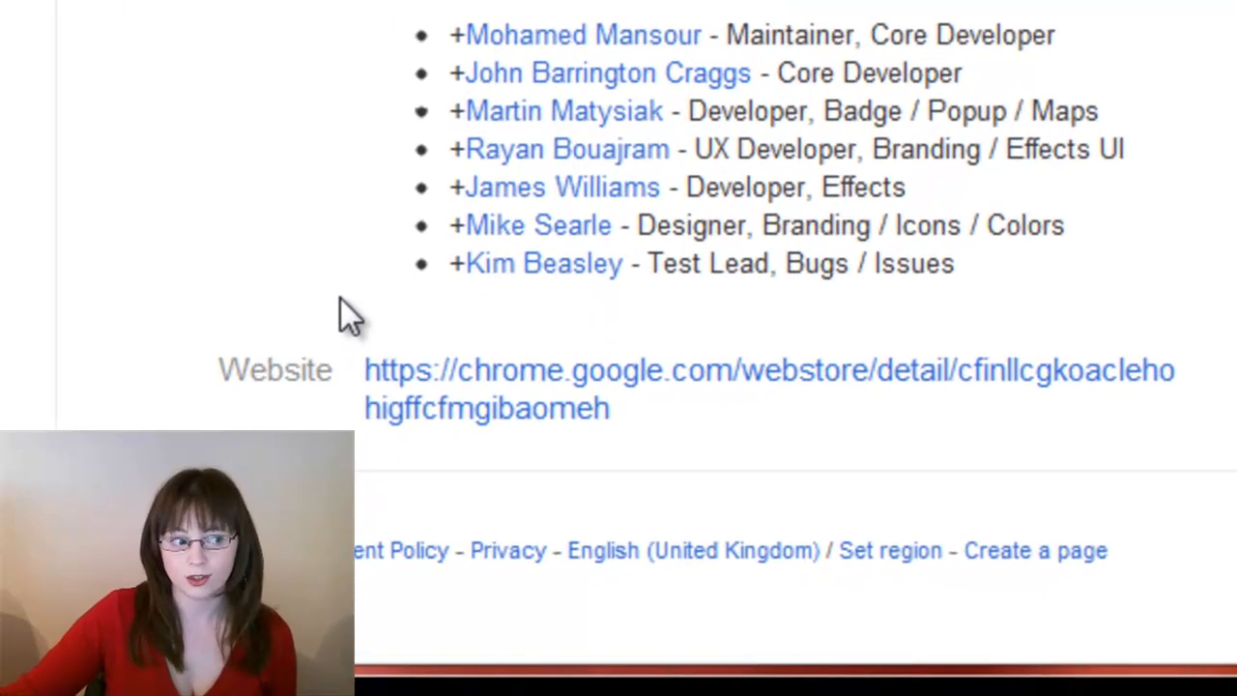
mouse_move(512, 430)
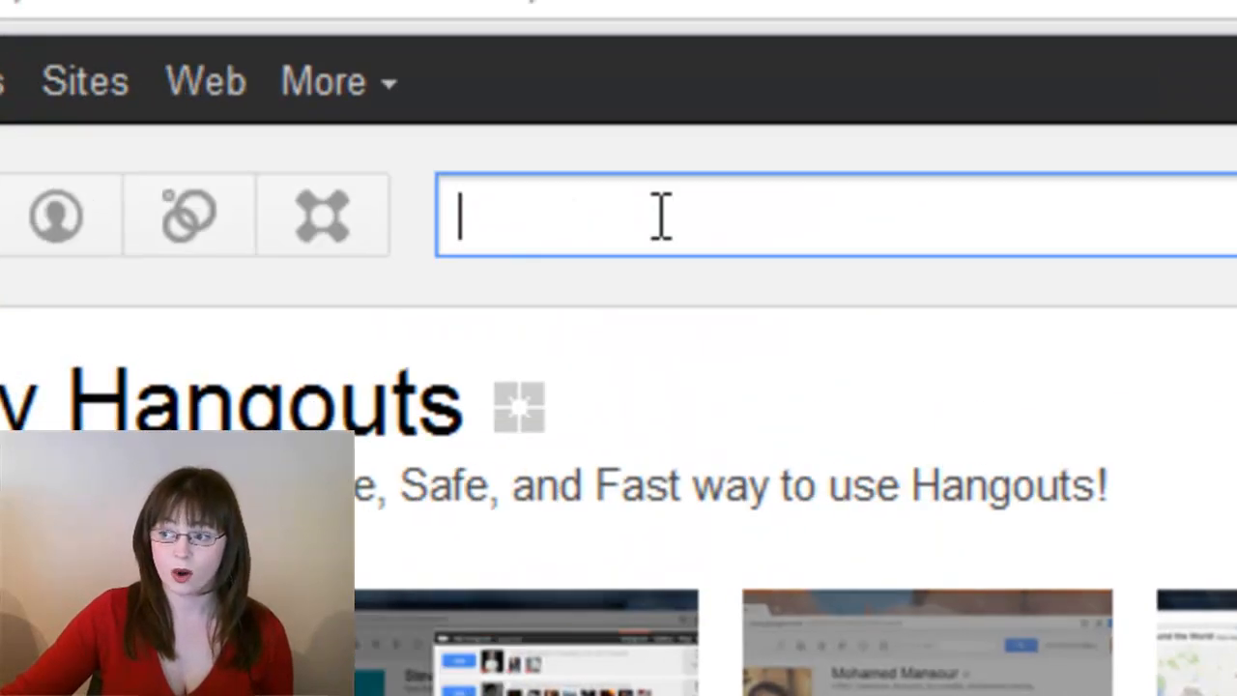
text(My H)
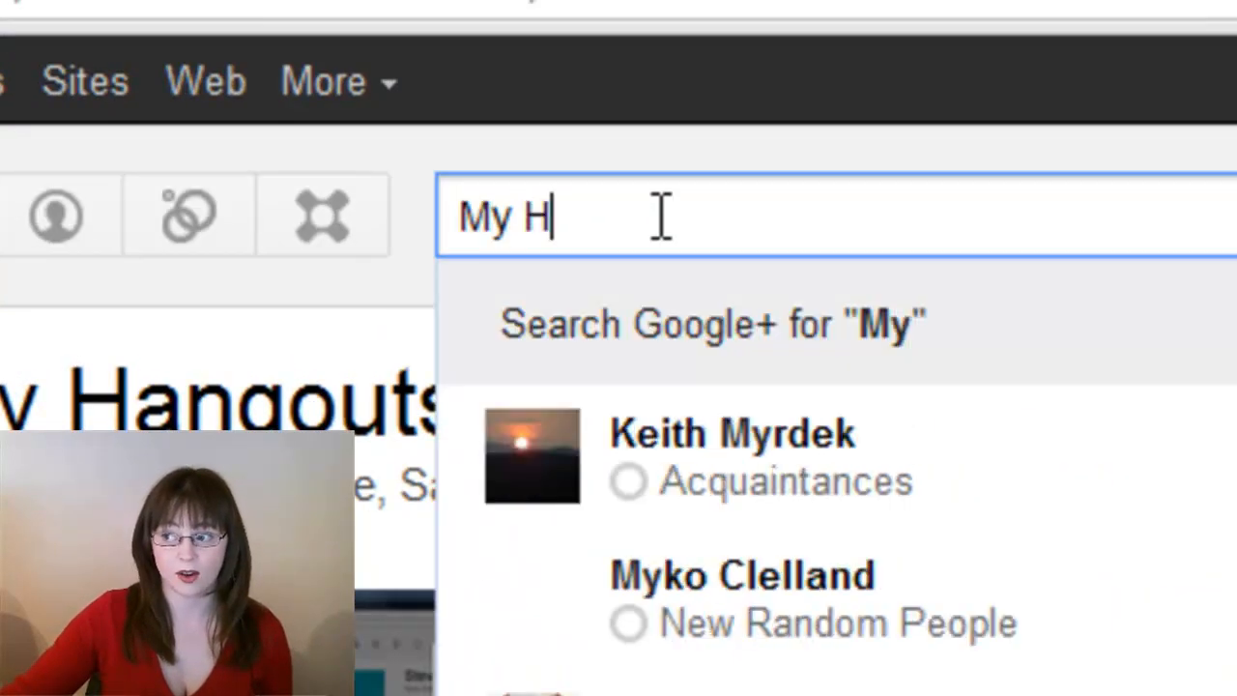
text(angouts)
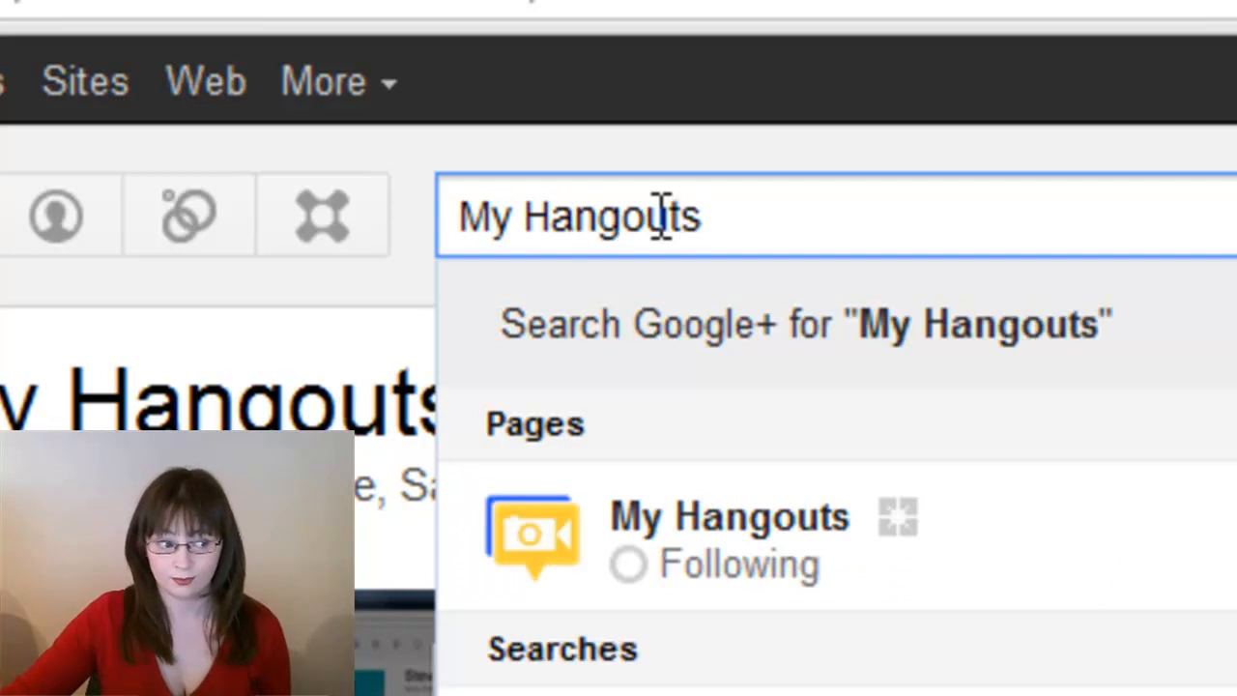